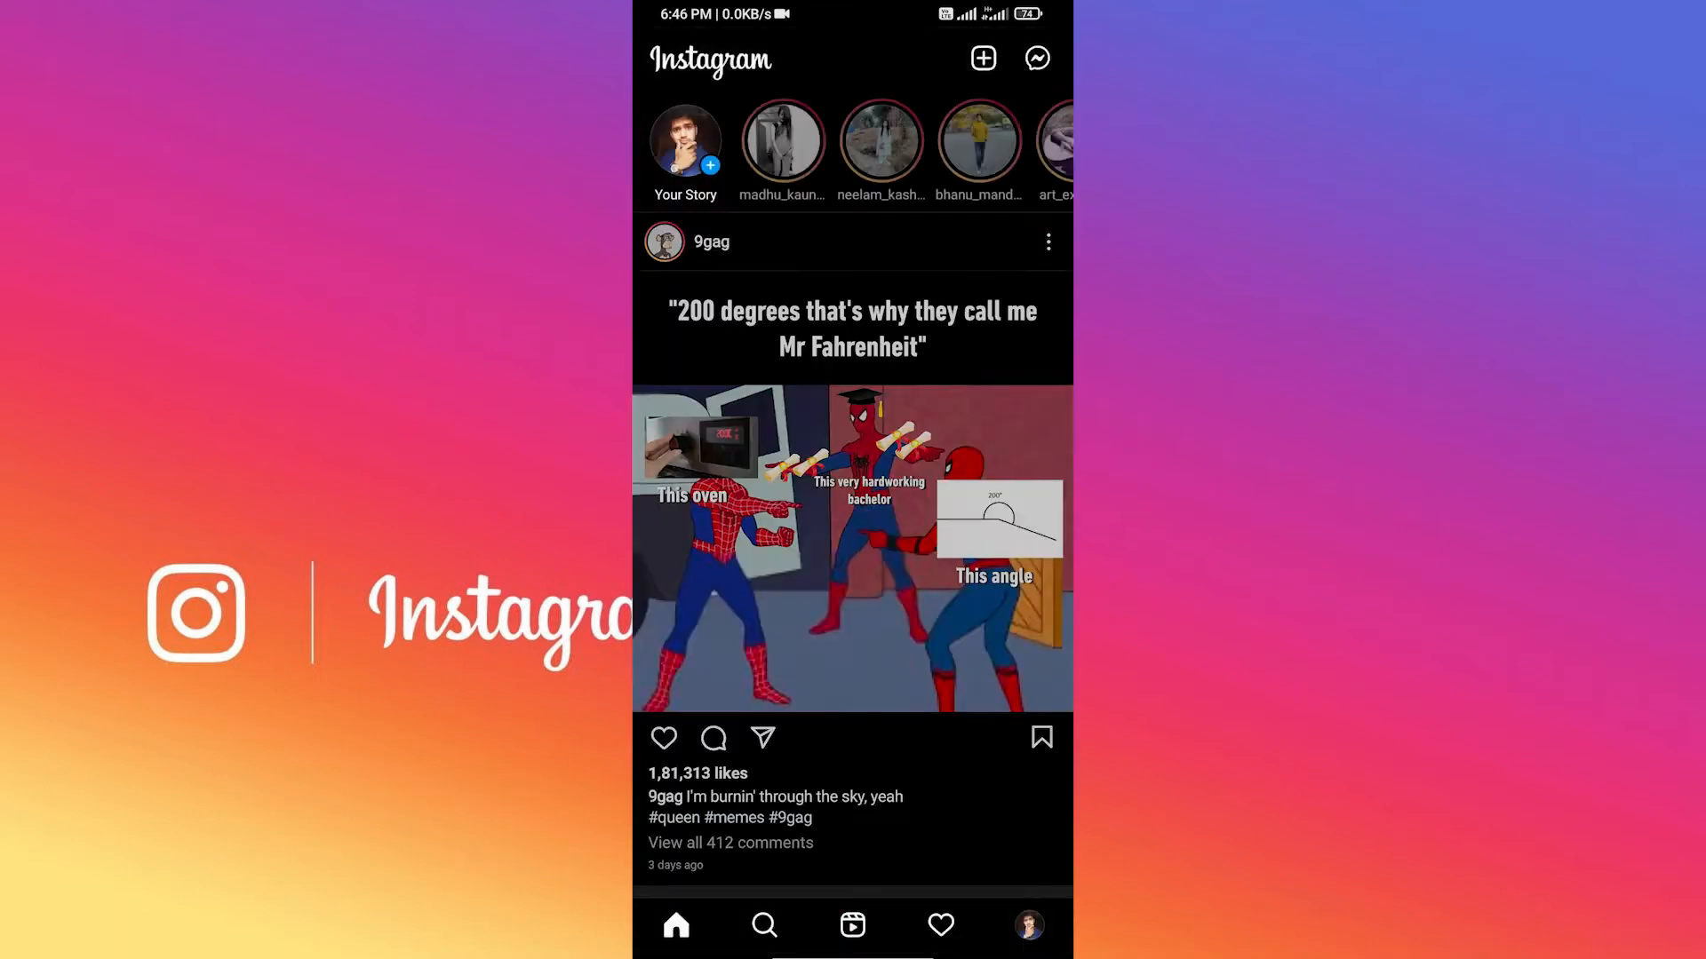
Step: View the Instagram profile with its Photoshop highlight, then switch to the Play Store
{"action": "left_click", "coordinate": [1028, 926]}
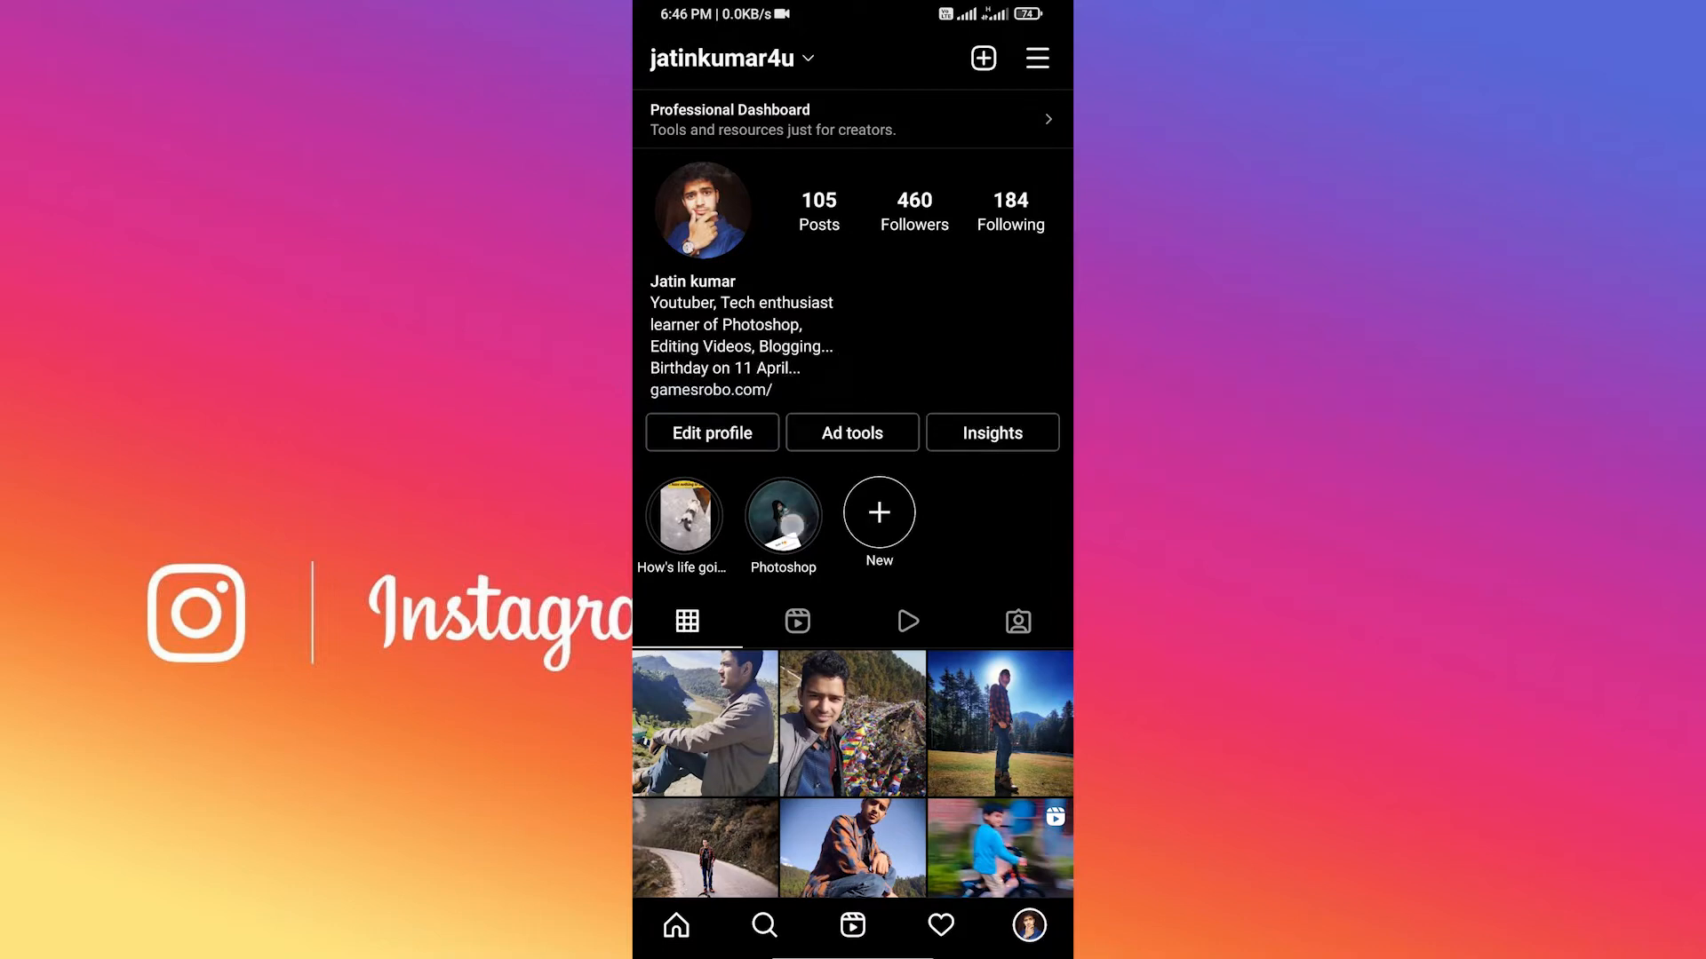
{"action": "left_click", "coordinate": [783, 514]}
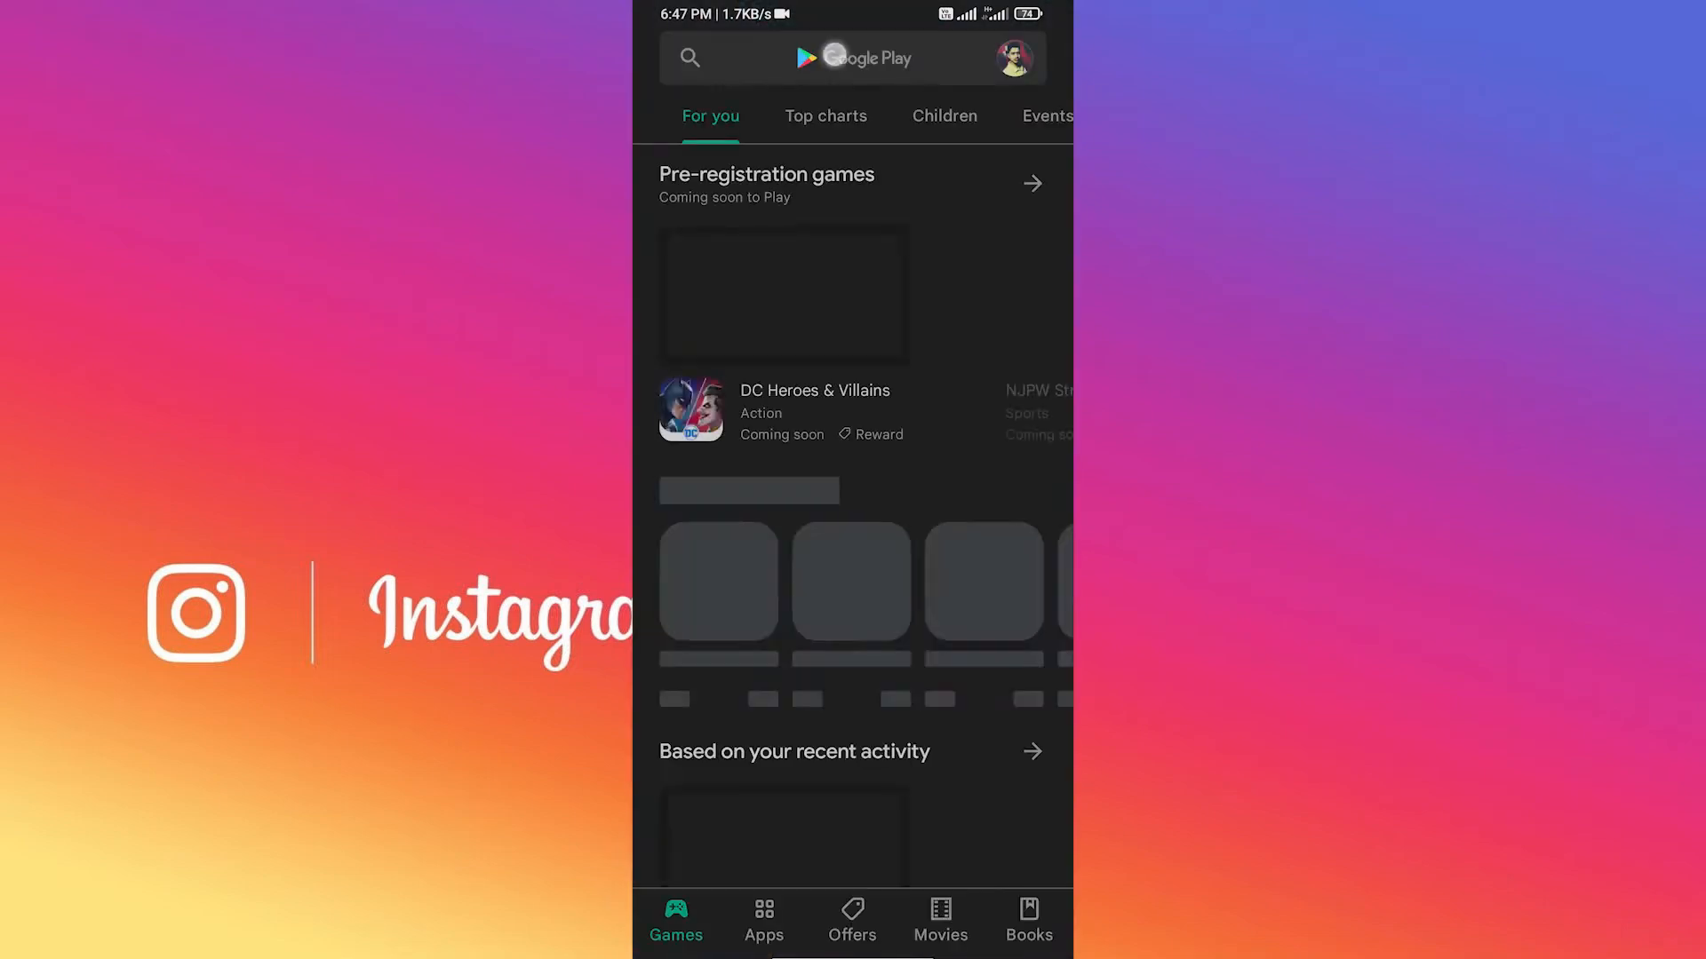
Step: Search the Play Store for 'canva' and launch Canva from its listing
{"action": "type", "text": "canva"}
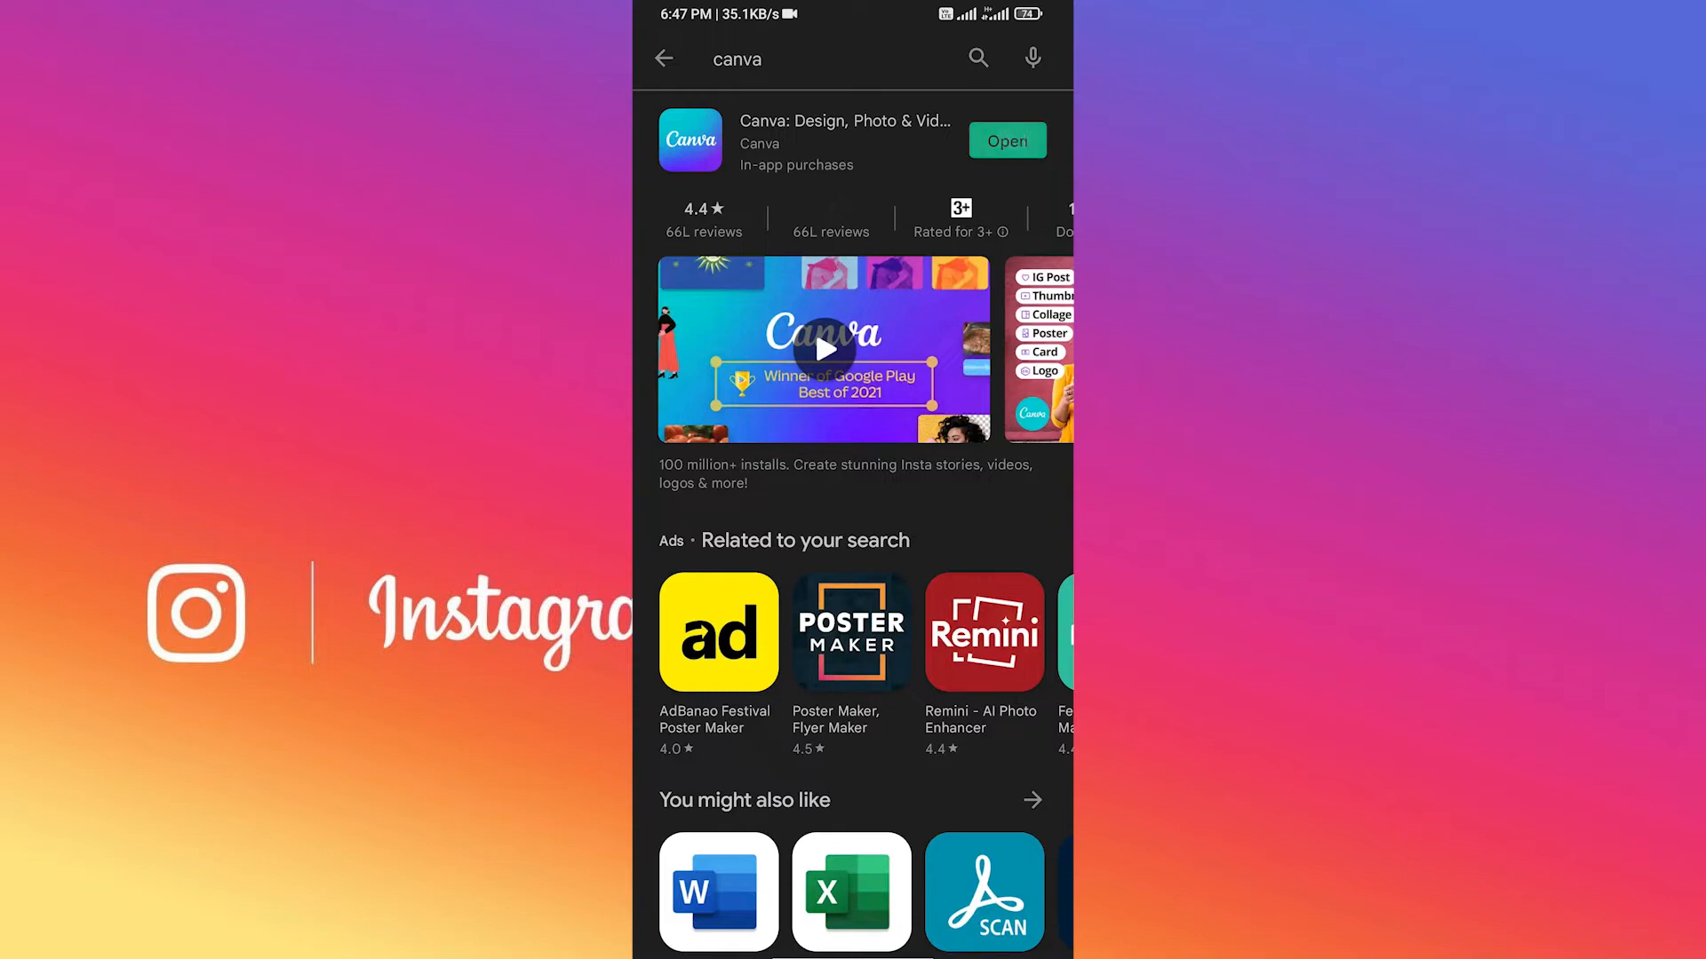
{"action": "left_click", "coordinate": [1007, 141]}
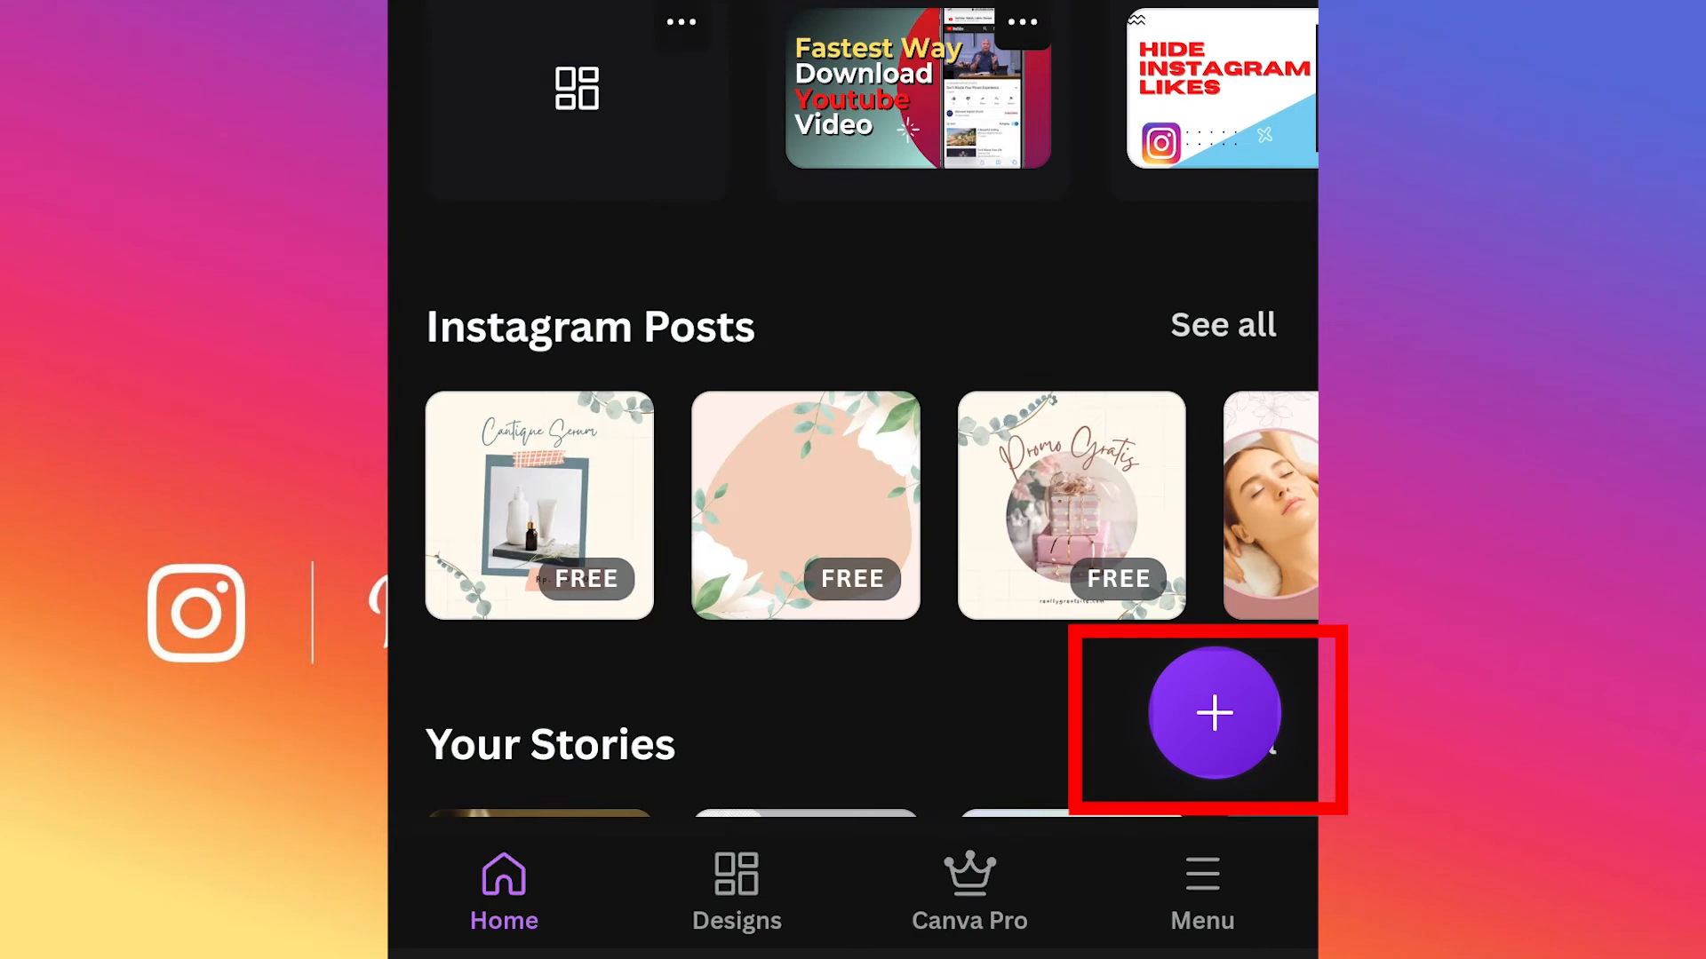
Step: Create a new blank Instagram Story design, 1080 × 1920 px, by searching 'Insta'
{"action": "left_click", "coordinate": [1214, 715]}
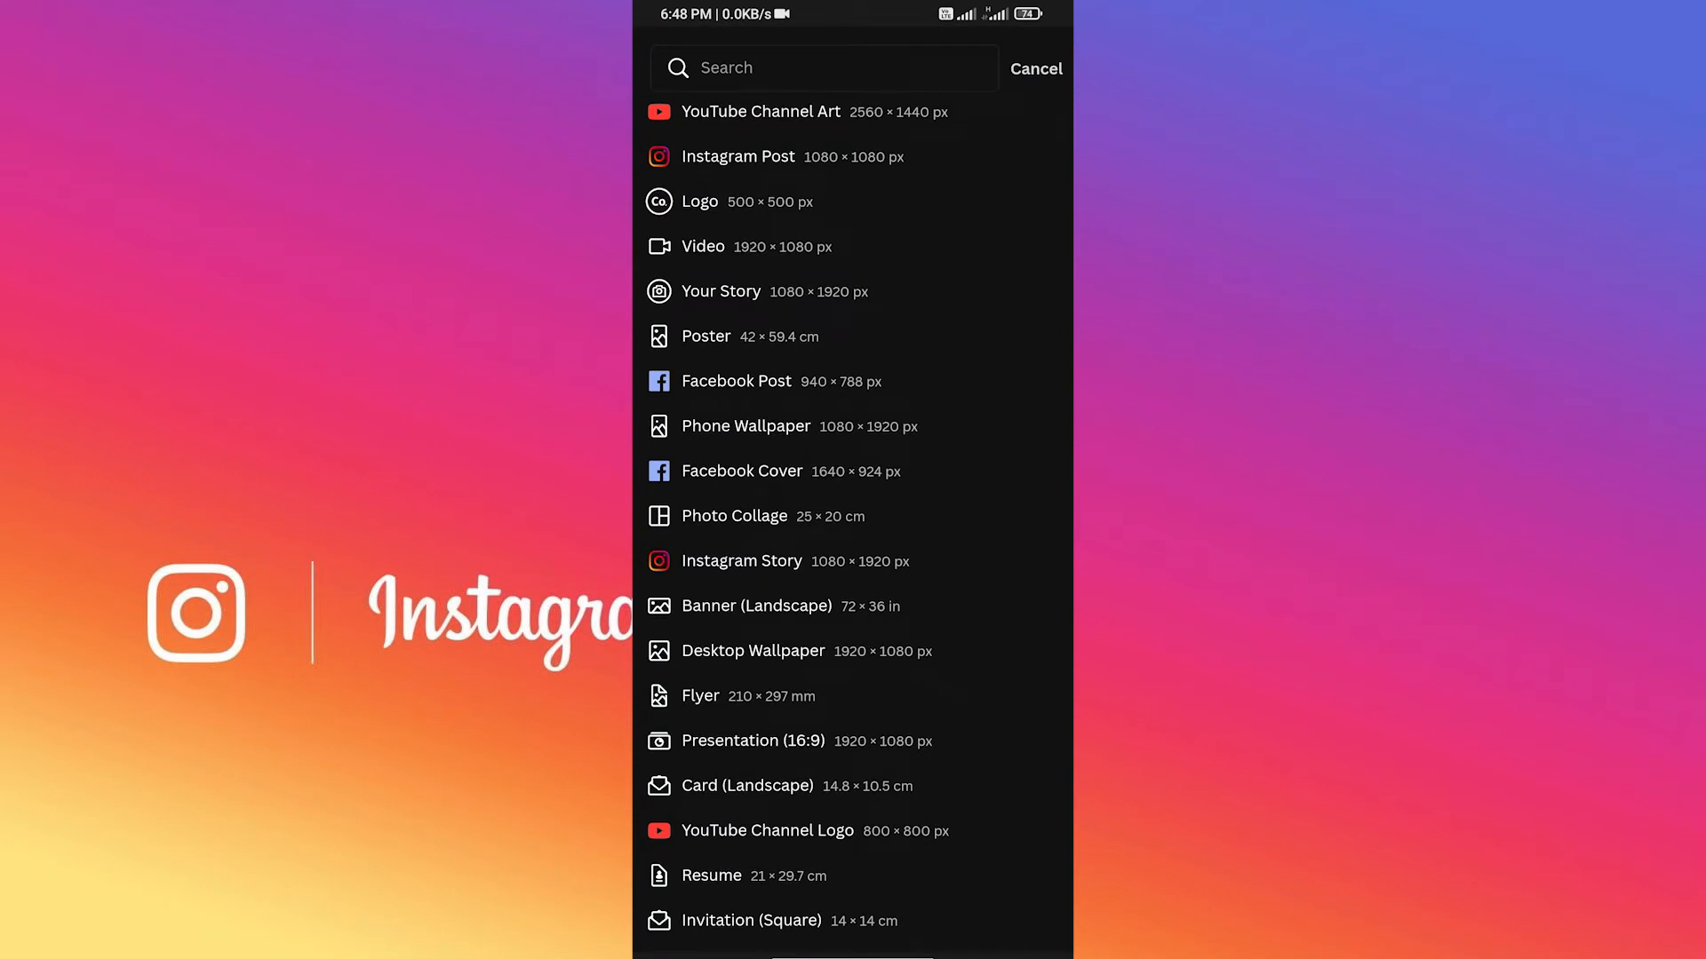
{"action": "type", "text": "Instagram story"}
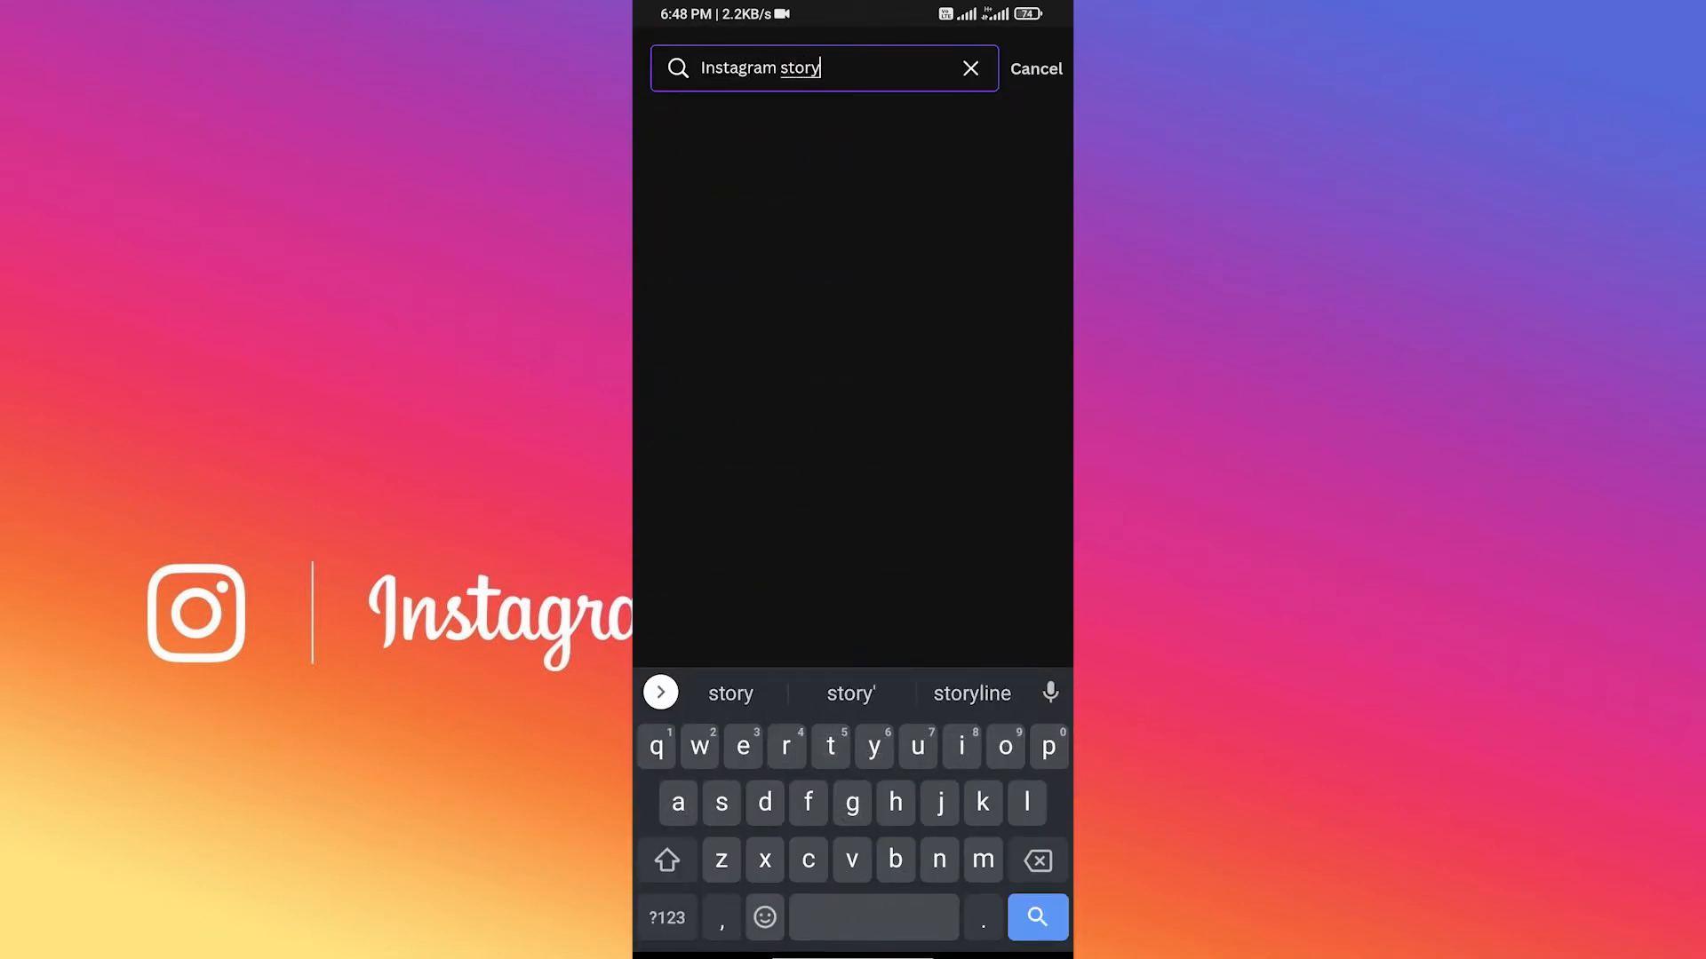
{"action": "left_click", "coordinate": [1037, 918]}
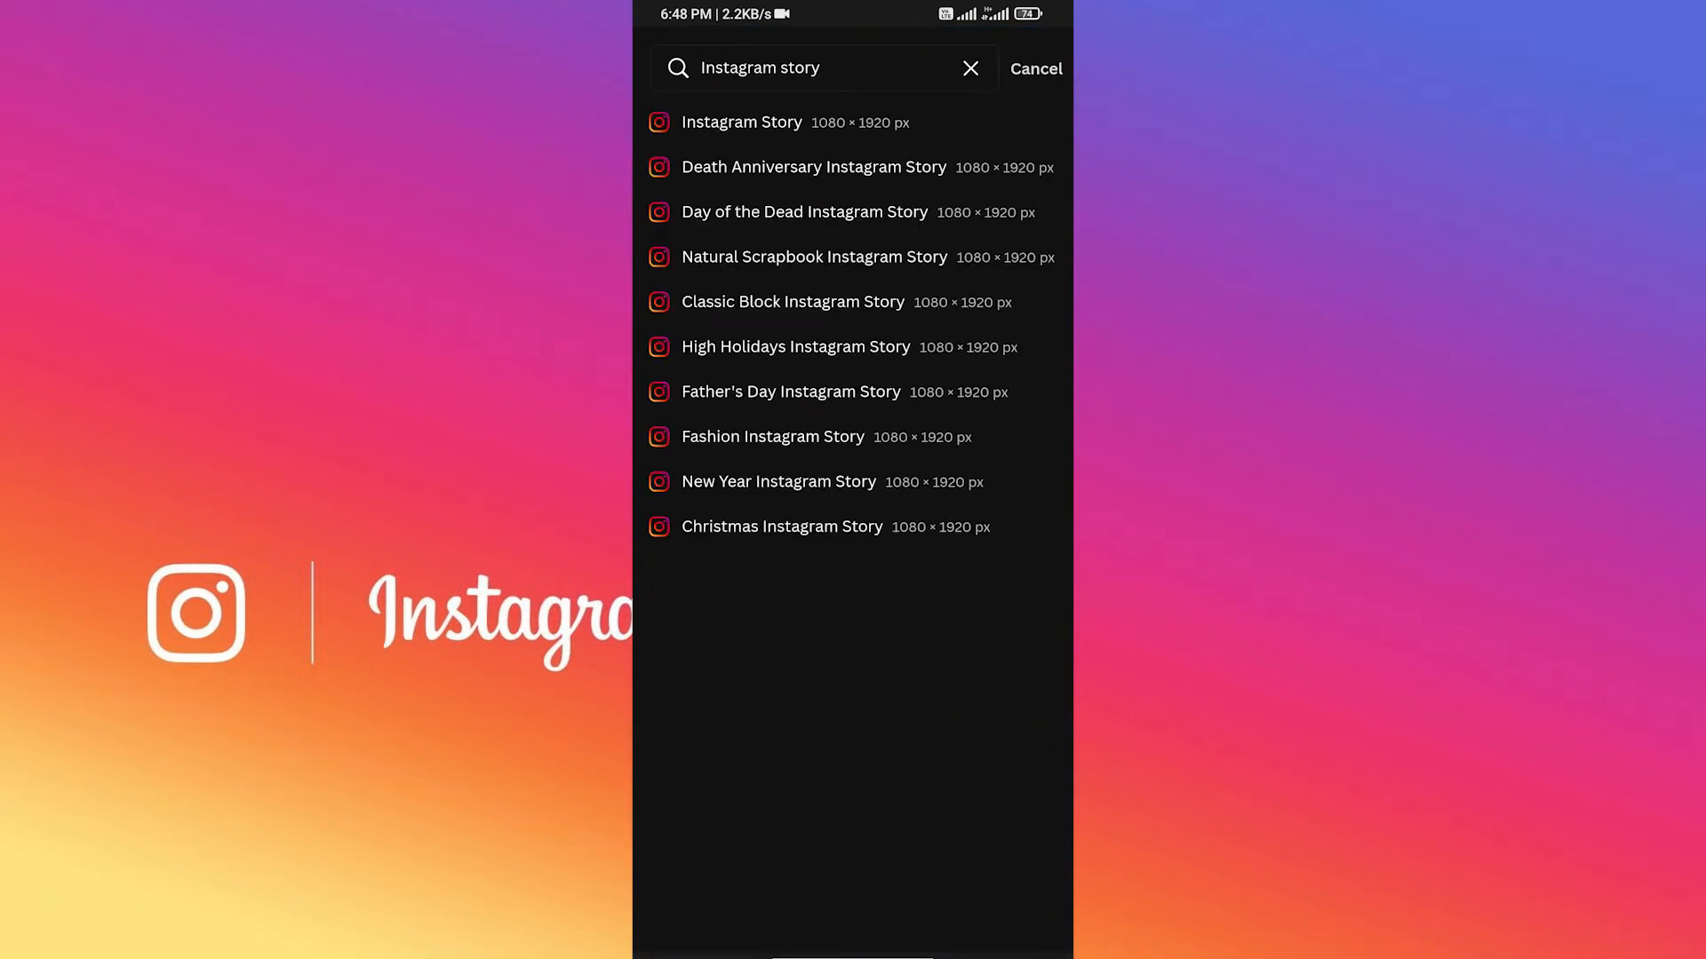
{"action": "left_click", "coordinate": [742, 122]}
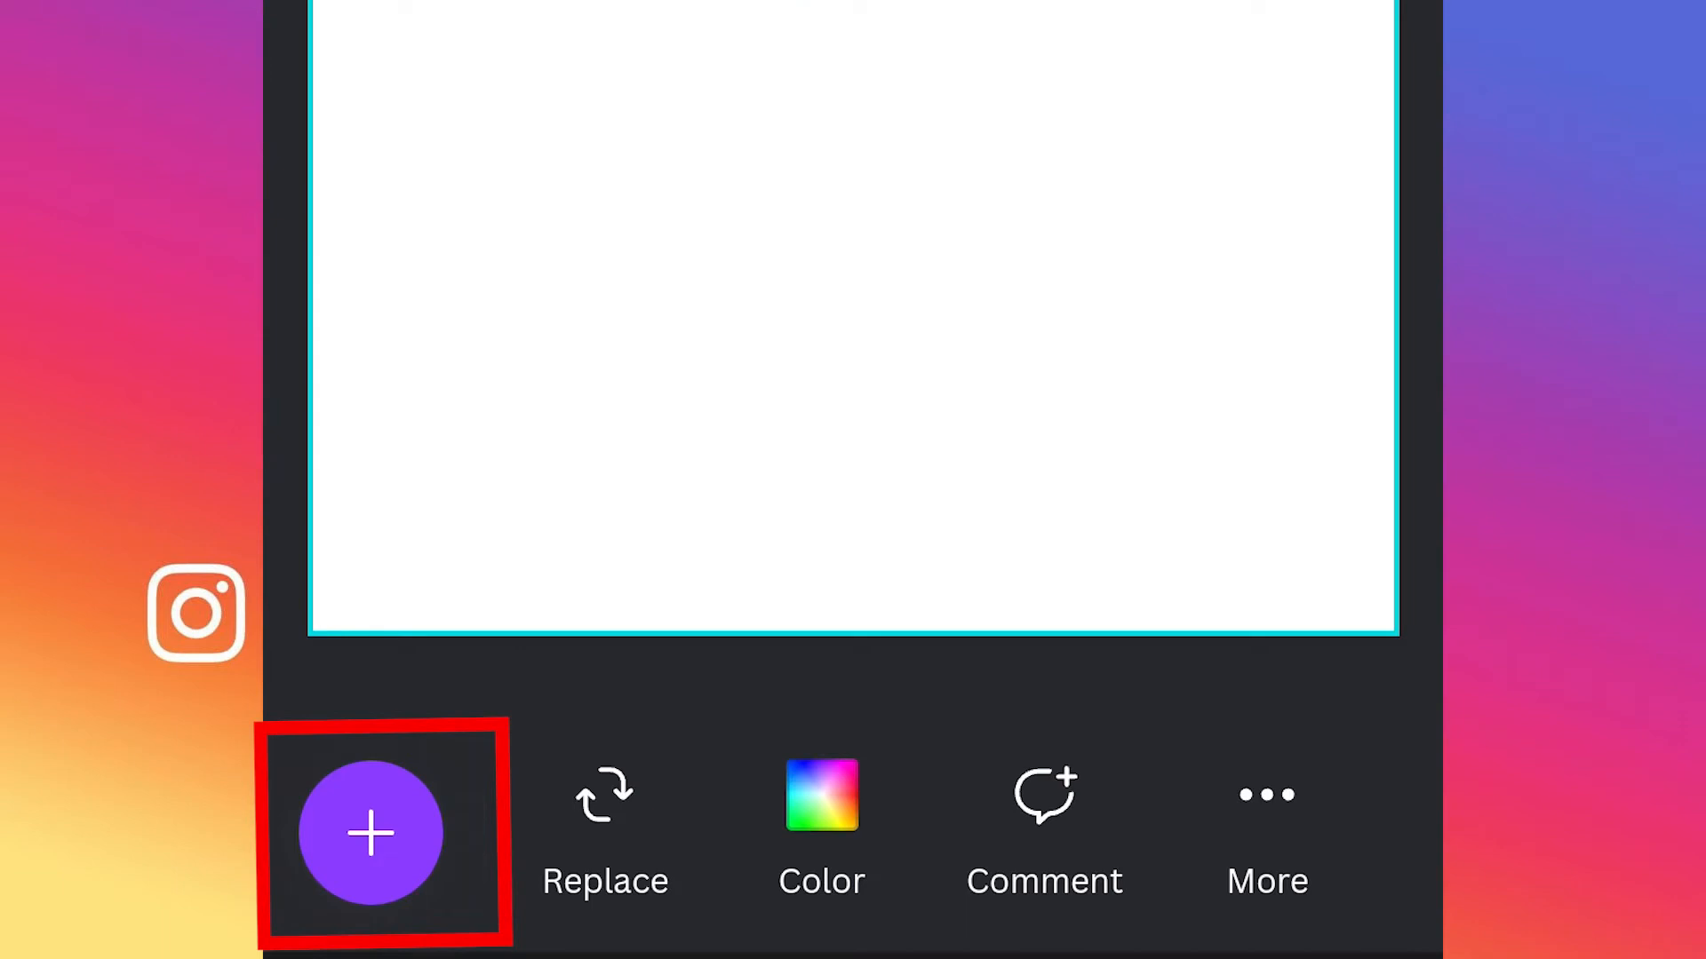
Step: Add a grey circle shape from Elements to the middle of the story page
{"action": "left_click", "coordinate": [376, 832]}
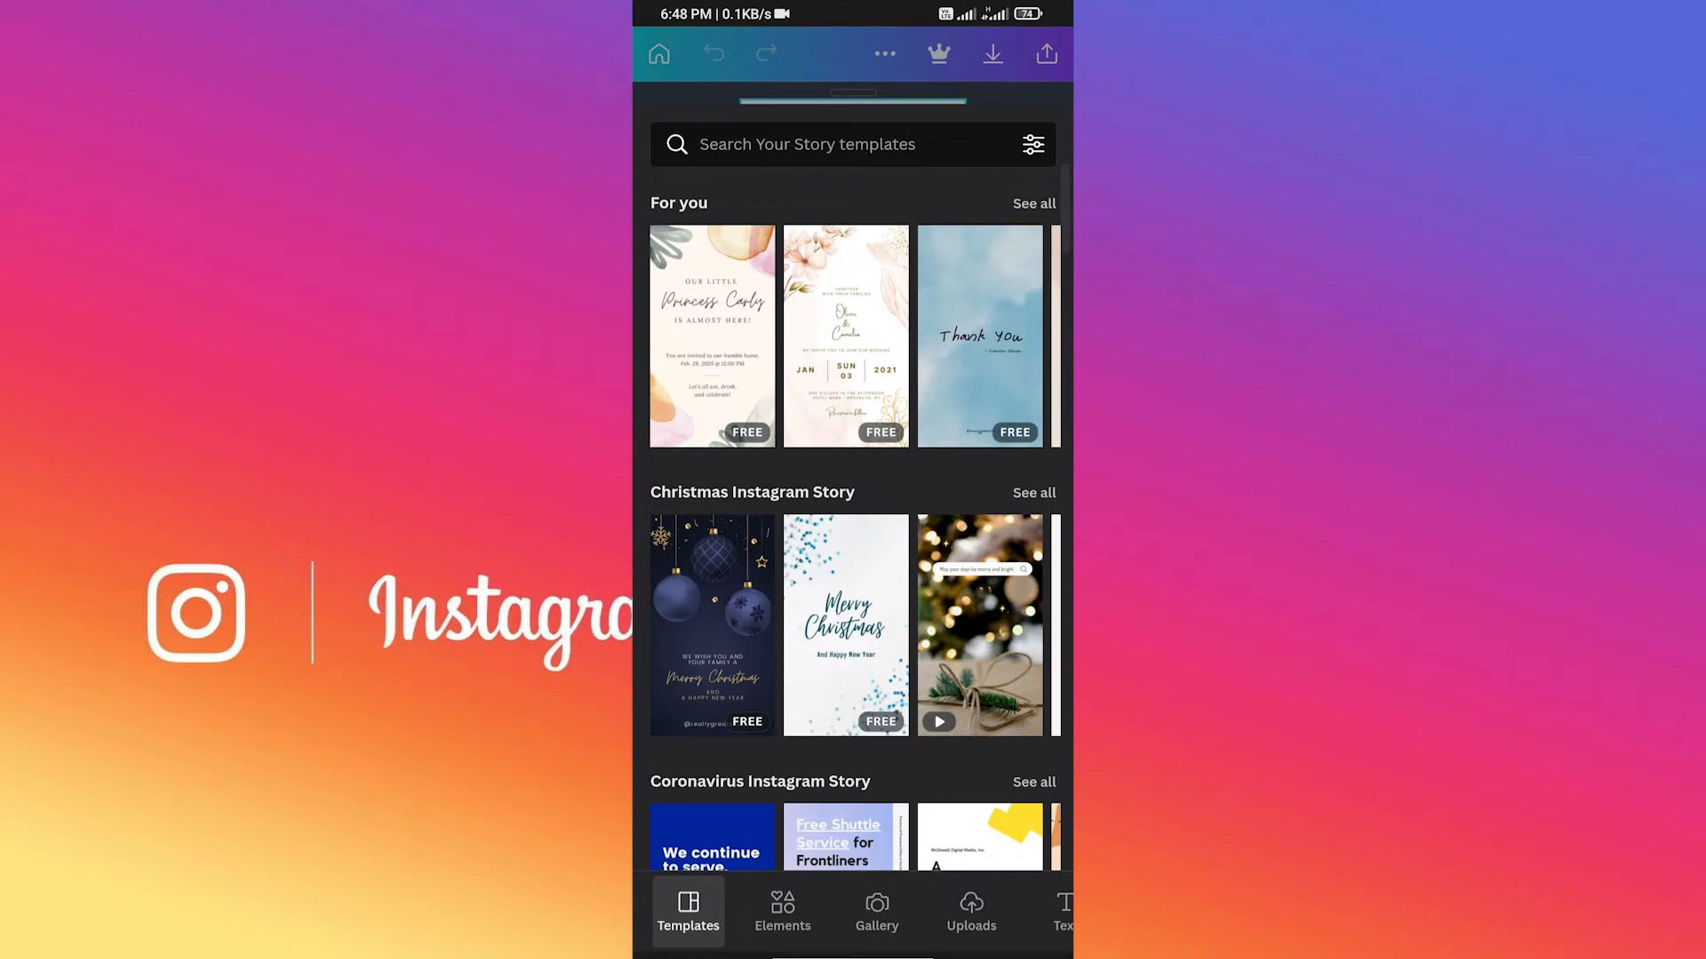
{"action": "left_click", "coordinate": [782, 914]}
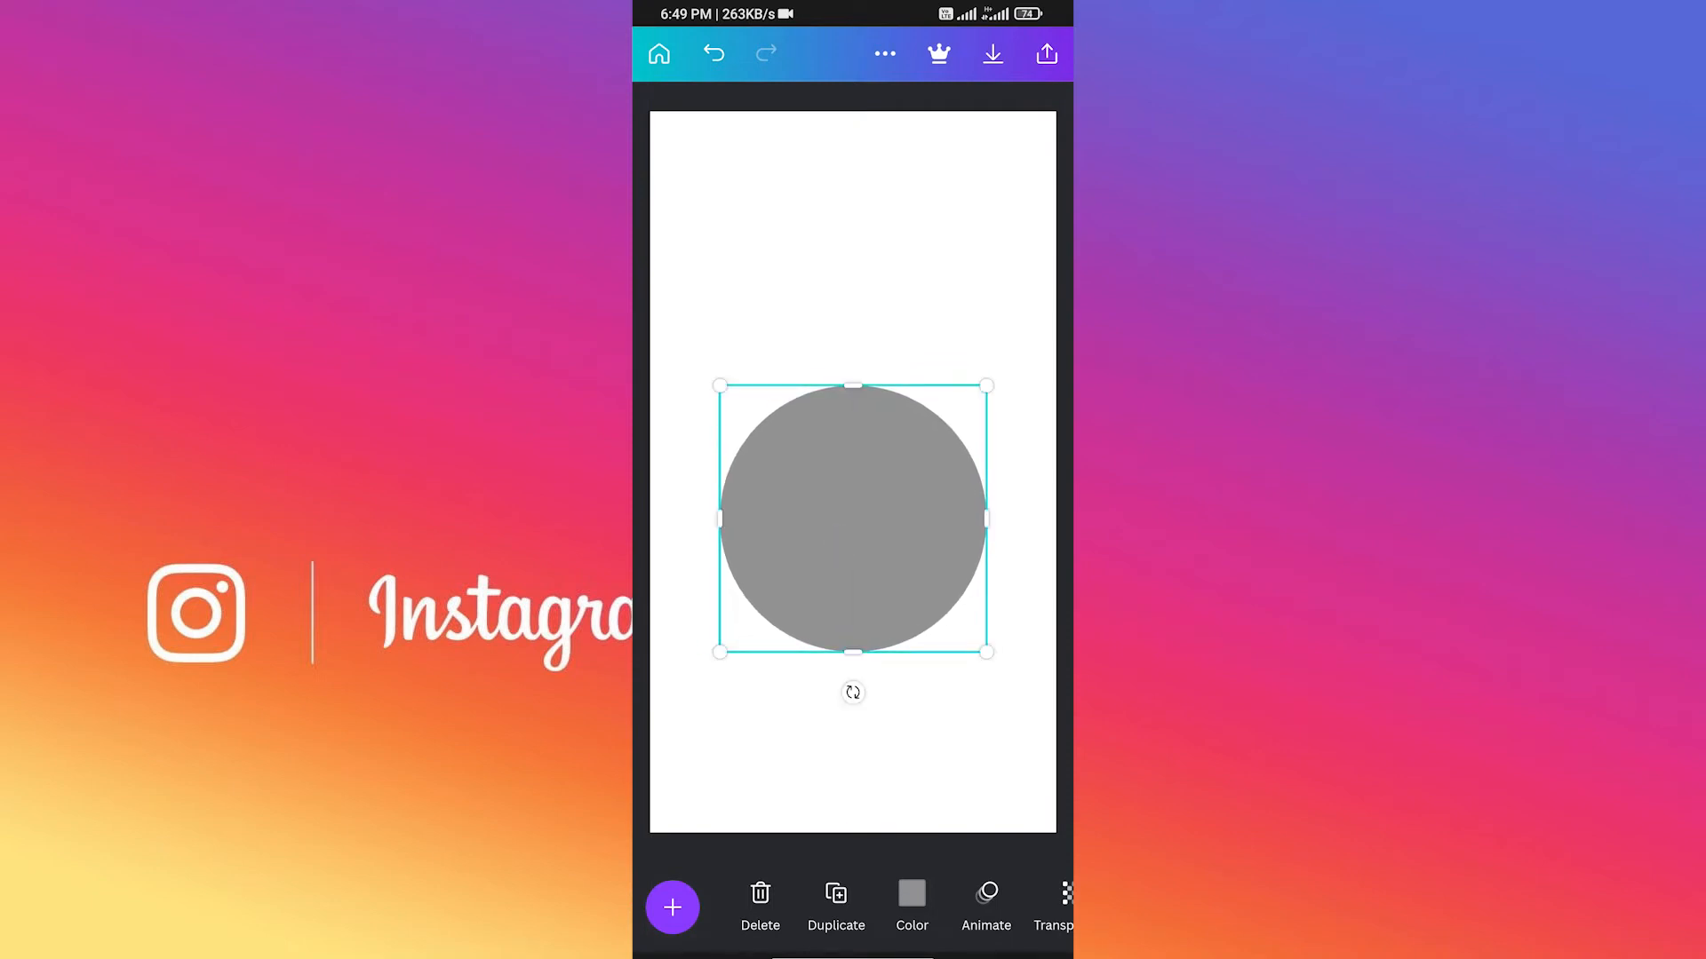
Step: Recolour the circle, trying cyan, teal and light blue swatches before settling on teal
{"action": "left_click", "coordinate": [911, 895]}
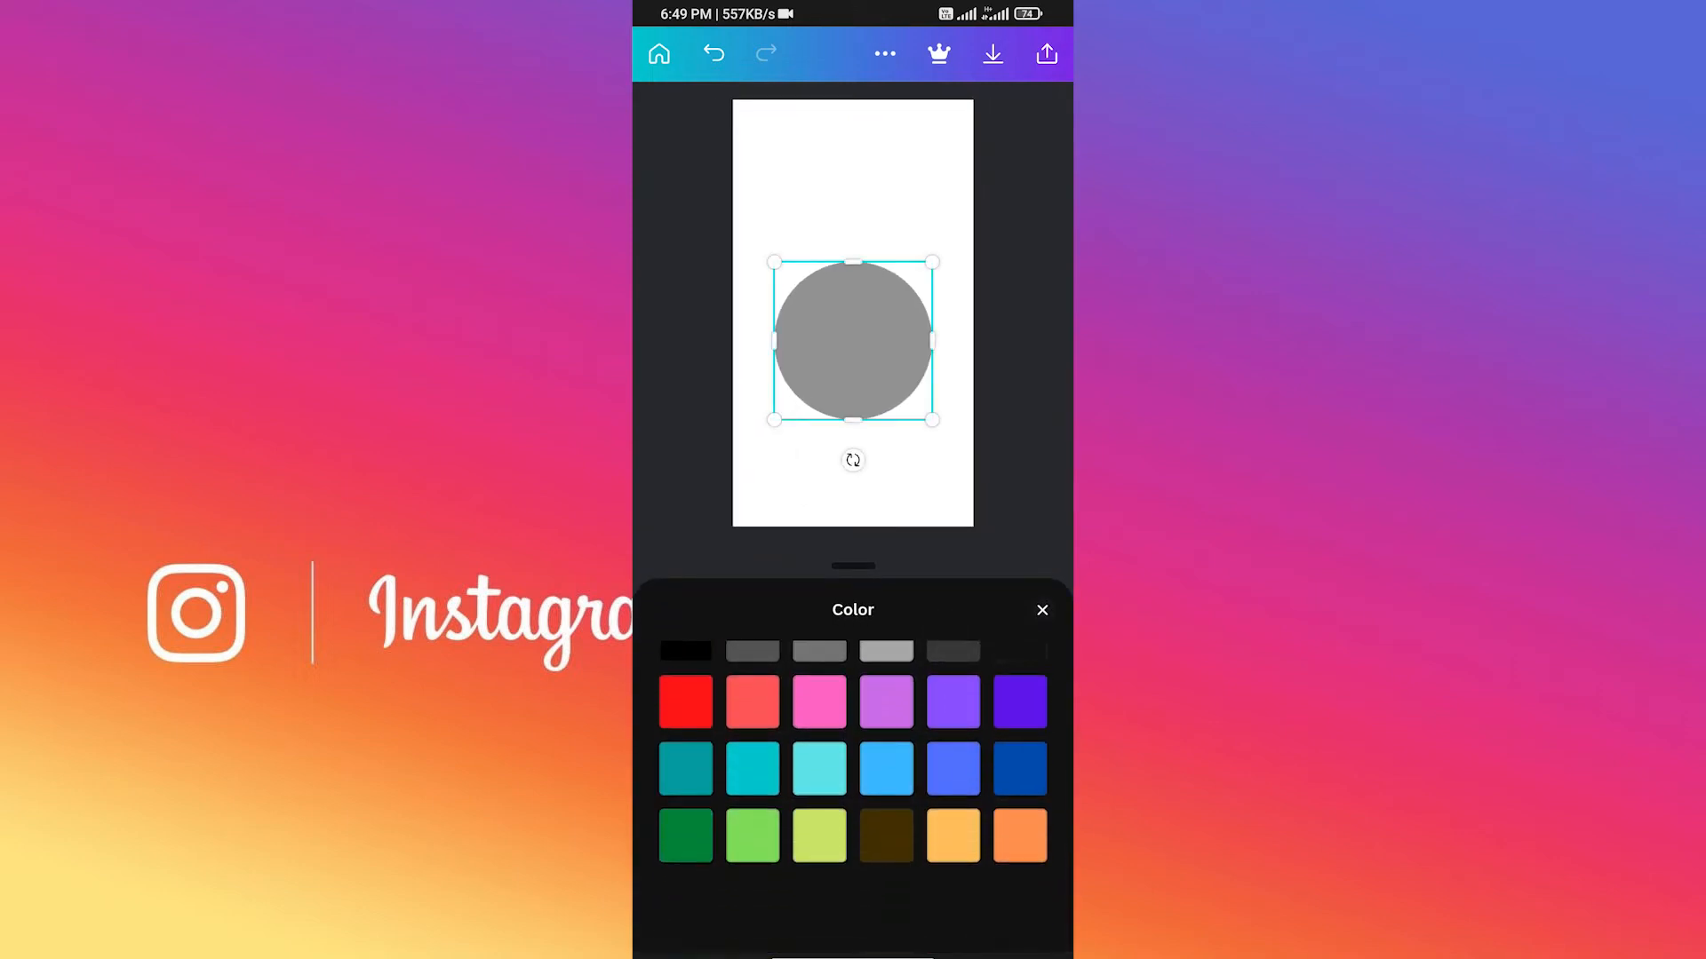
{"action": "left_click", "coordinate": [817, 792]}
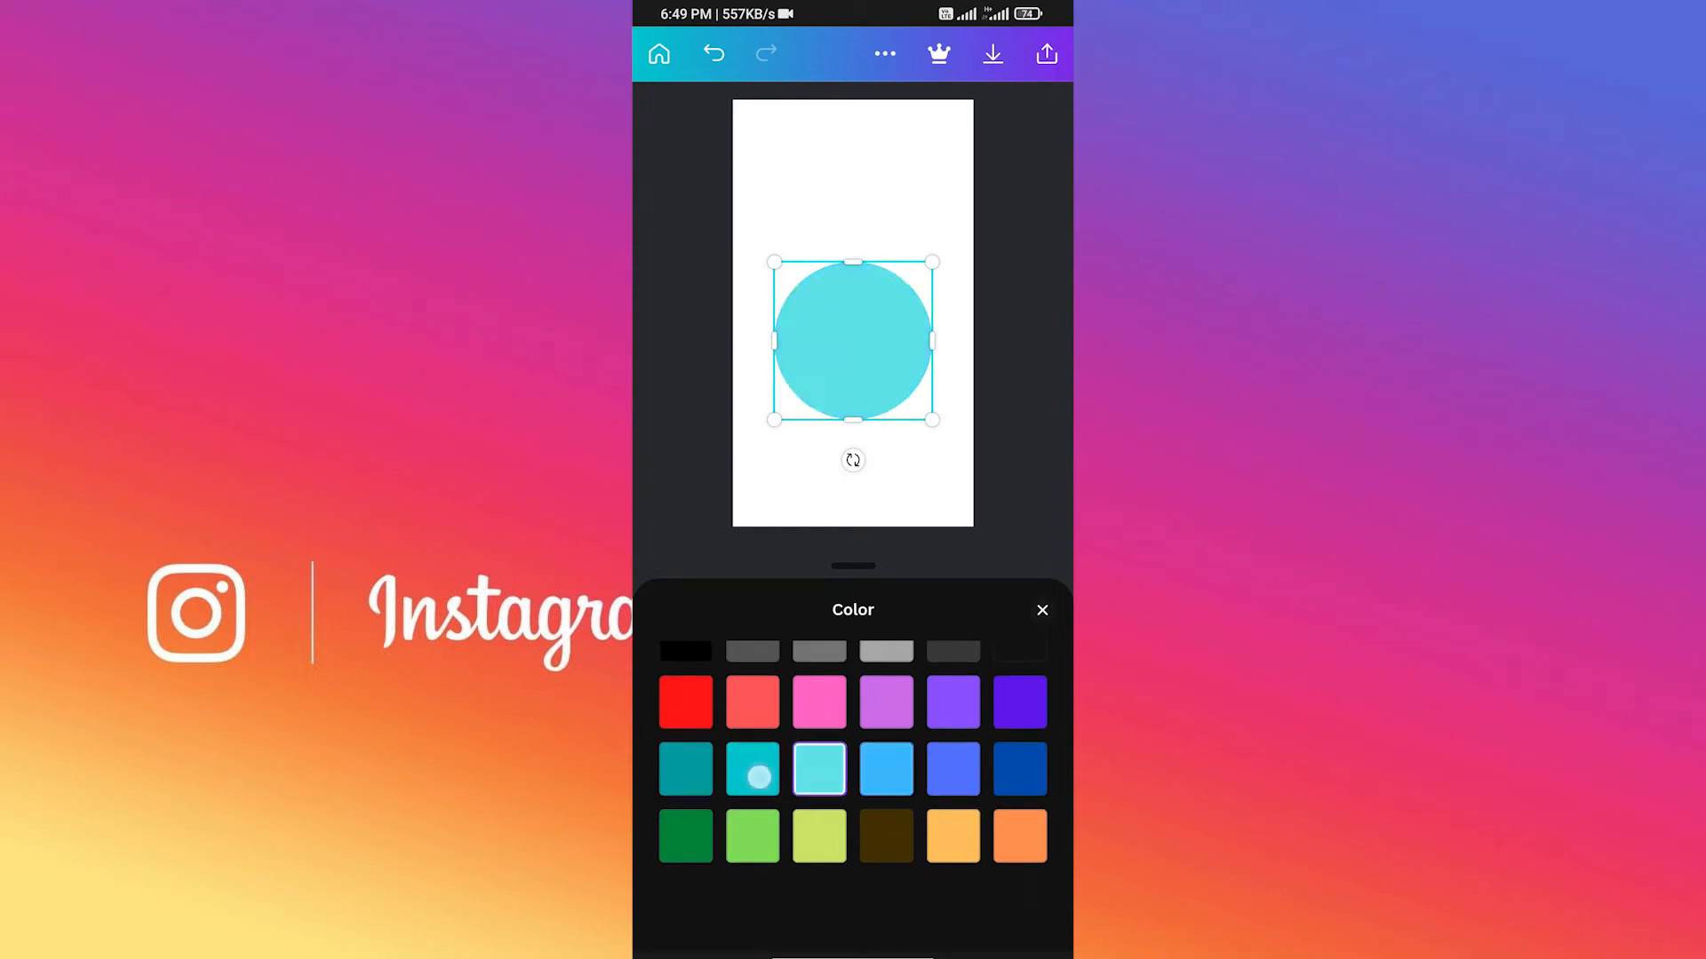
{"action": "left_click", "coordinate": [685, 770]}
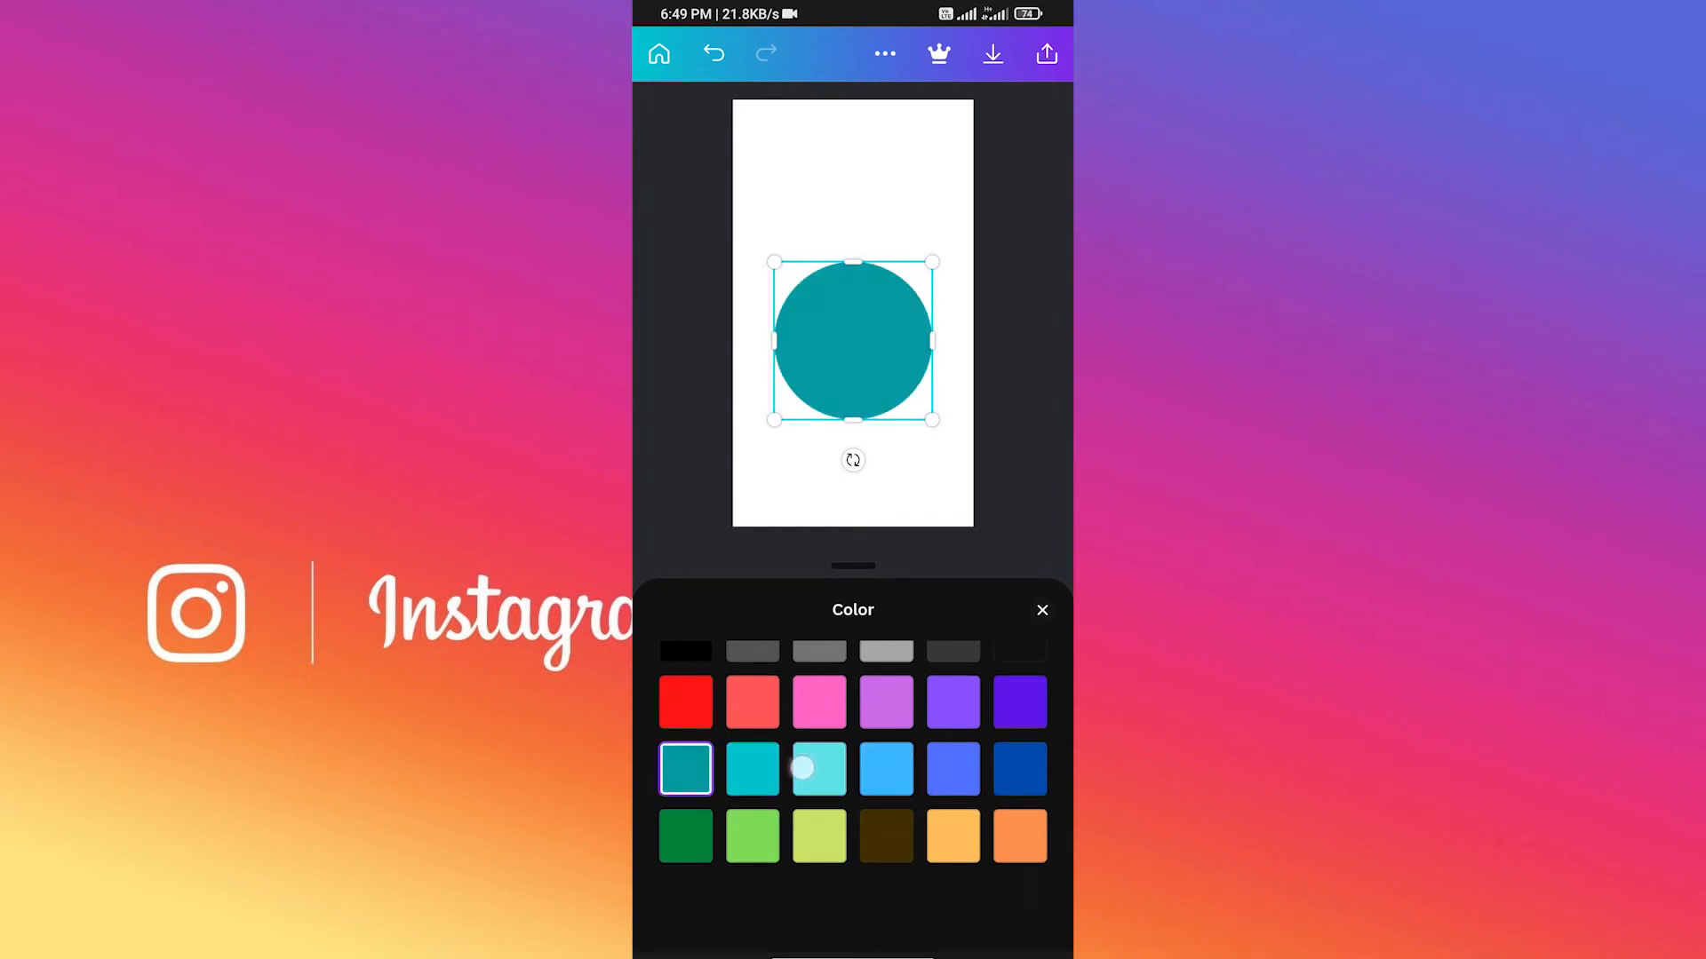
{"action": "left_click", "coordinate": [886, 769]}
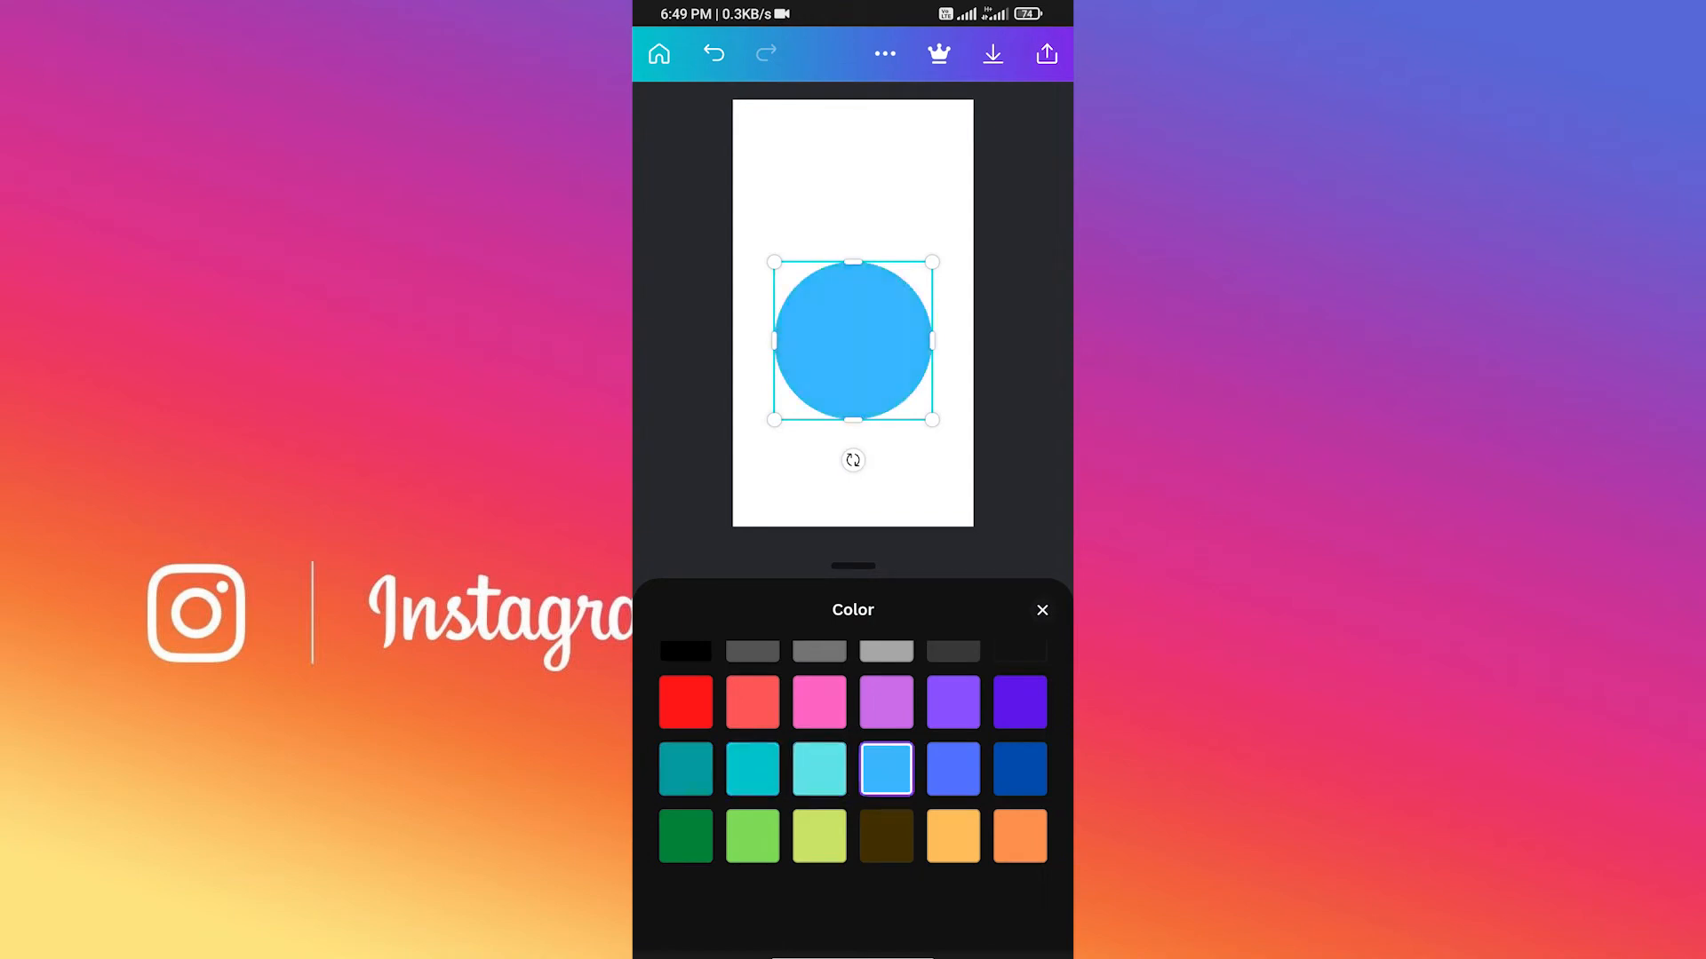
{"action": "left_click", "coordinate": [751, 769]}
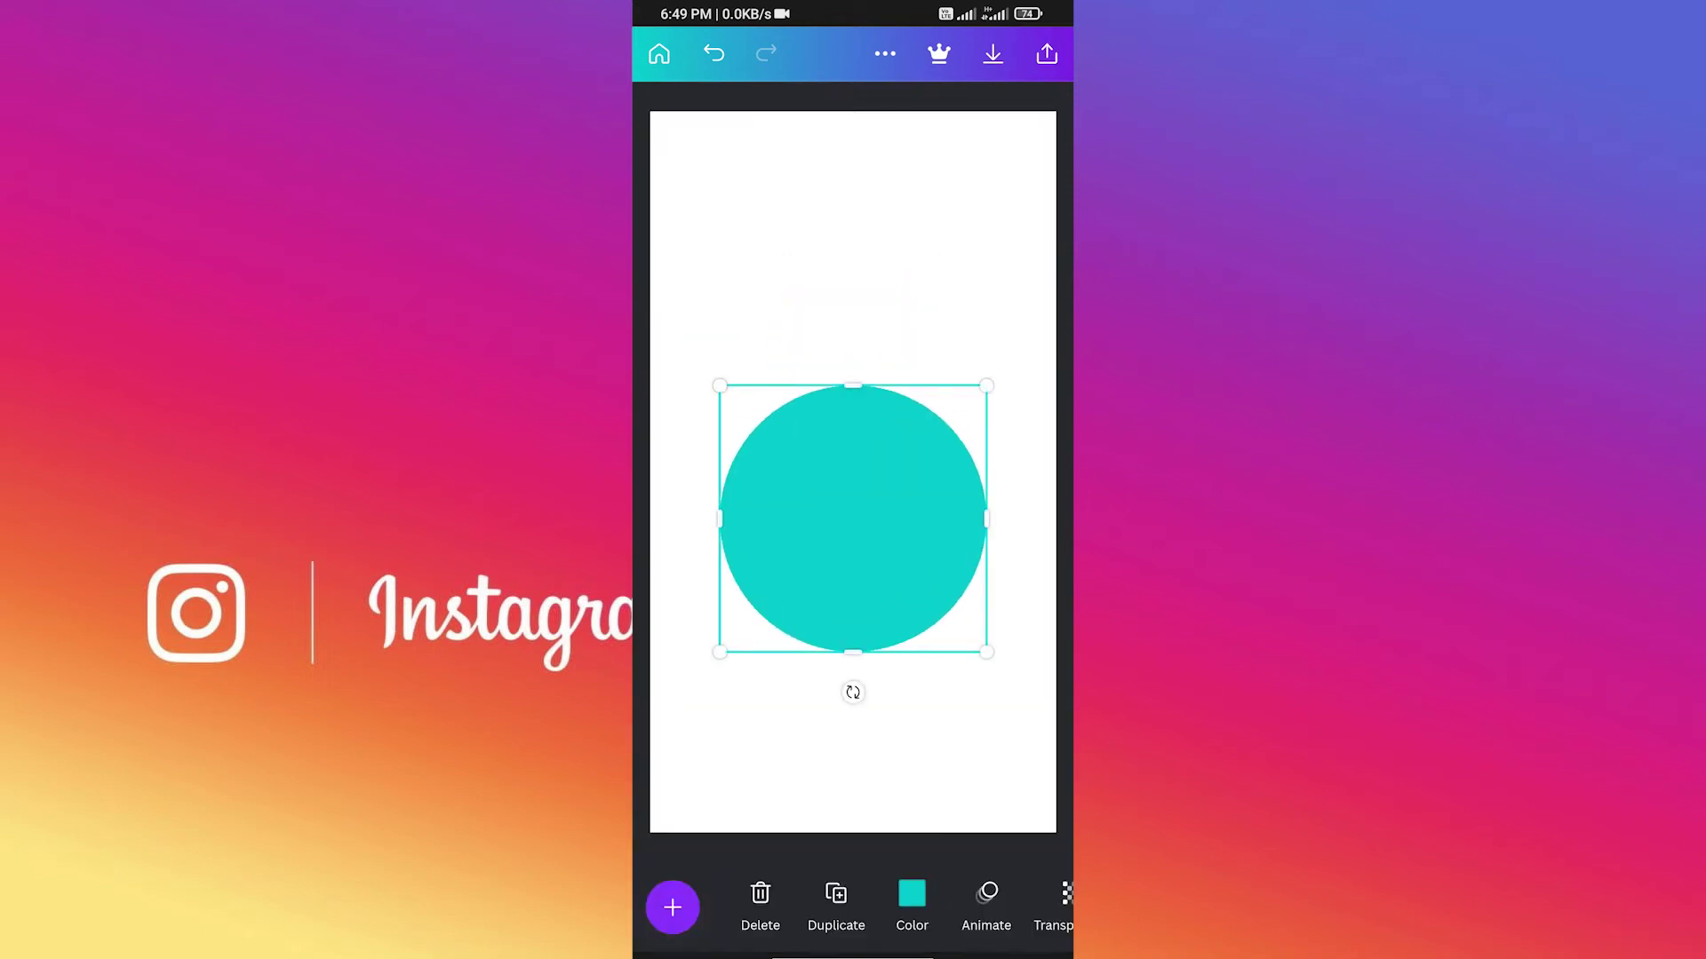
Step: Find the free 'Photoshop' Ps icon graphic and centre it over the teal circle
{"action": "left_click", "coordinate": [672, 907]}
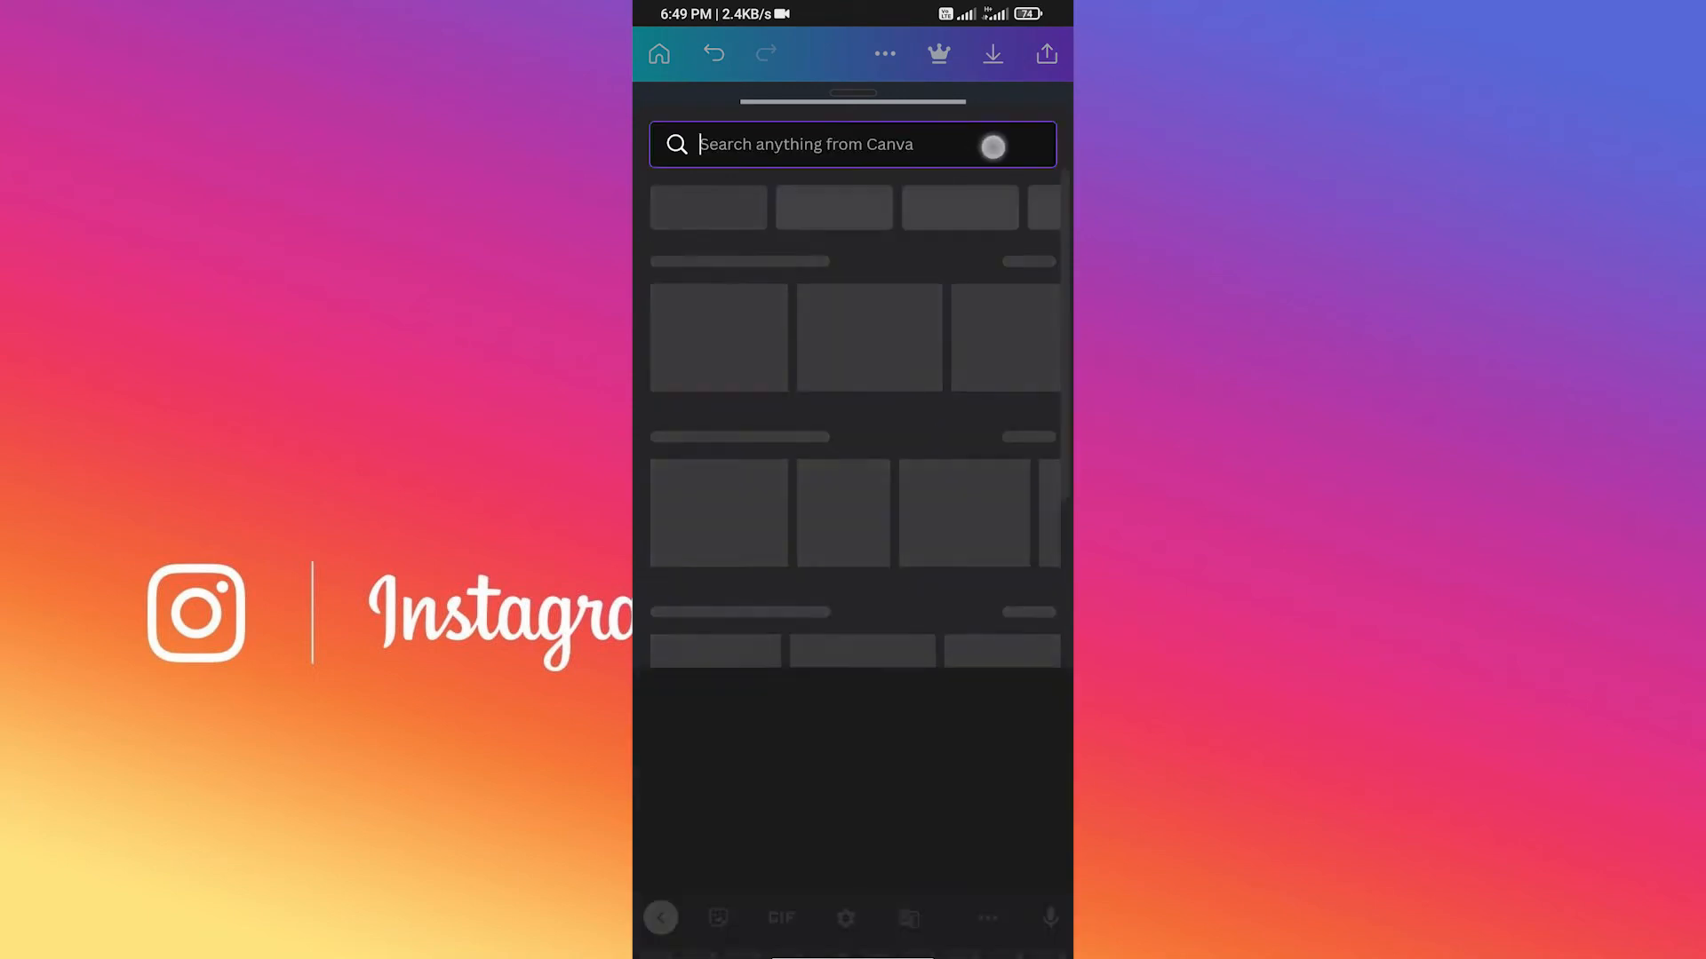
{"action": "type", "text": "Photoshop"}
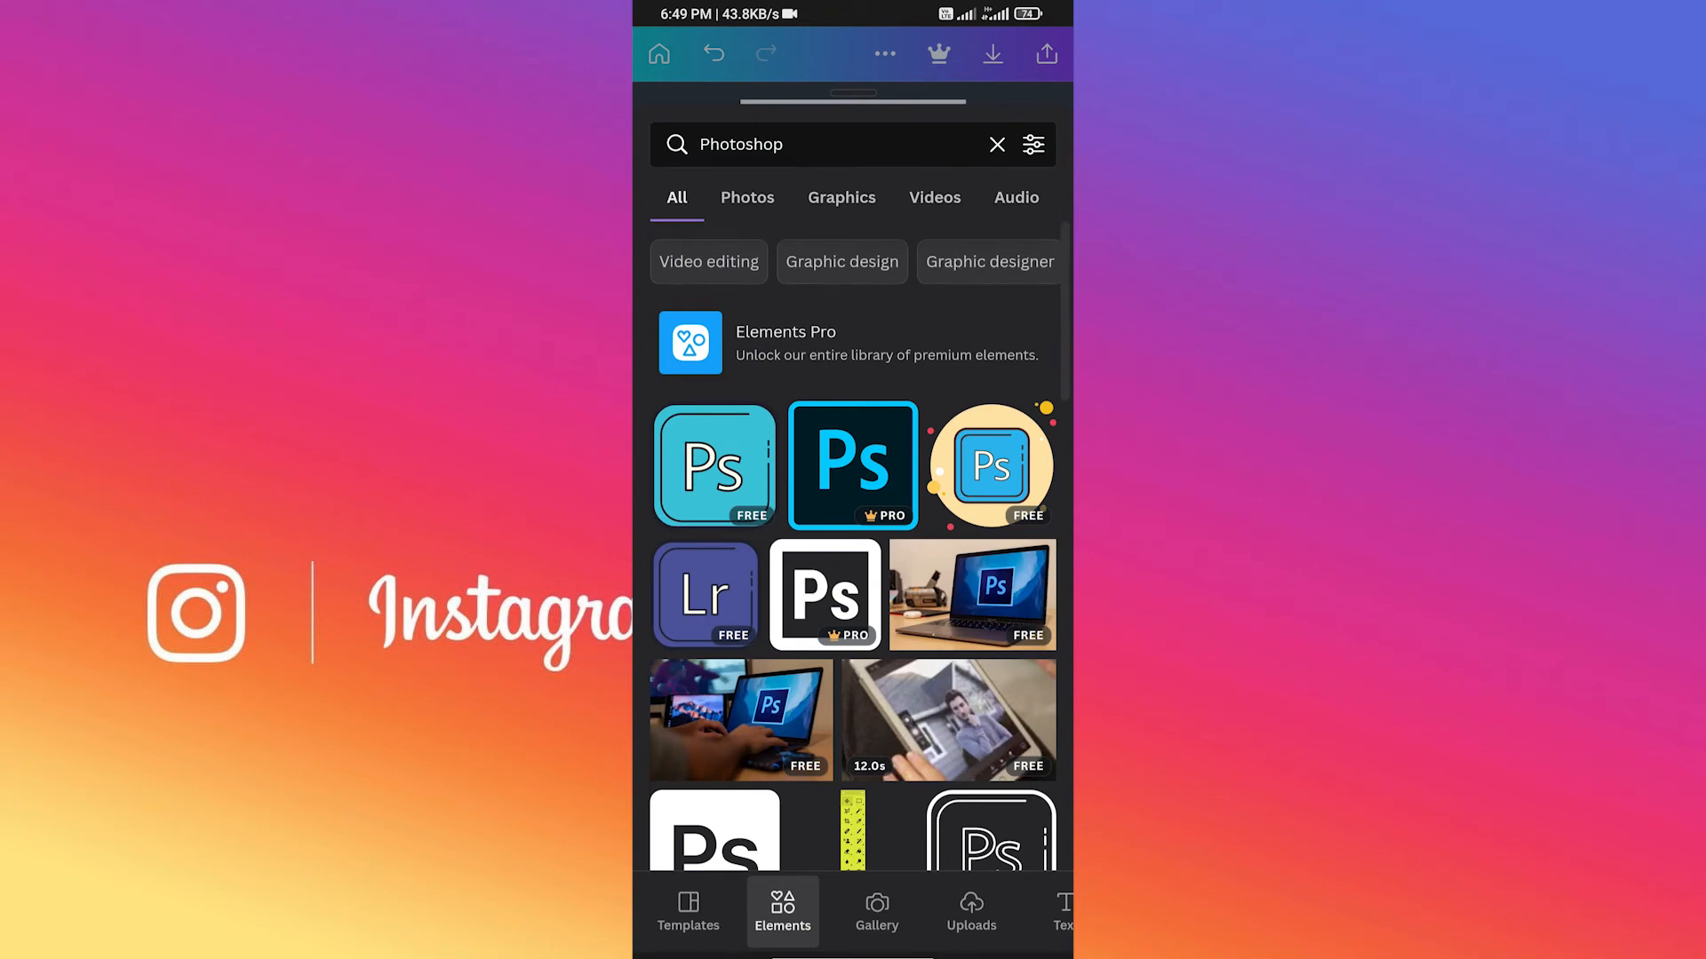
{"action": "left_click", "coordinate": [990, 464]}
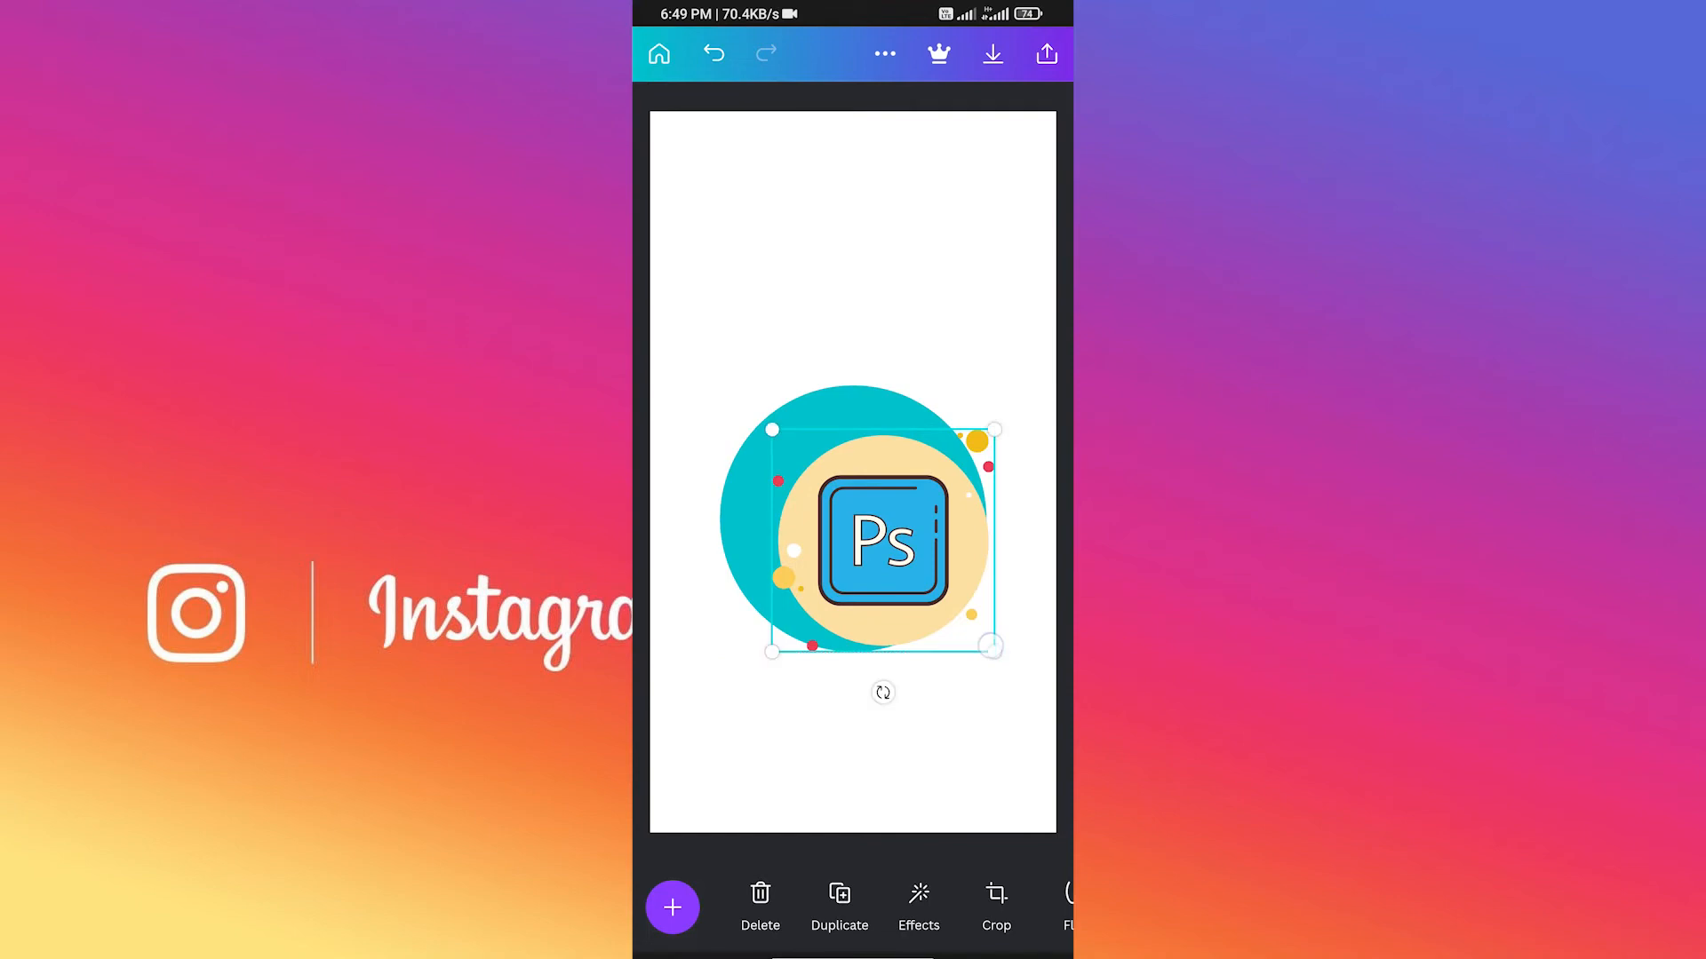
{"action": "left_click_drag", "start_coordinate": [882, 542], "coordinate": [852, 519]}
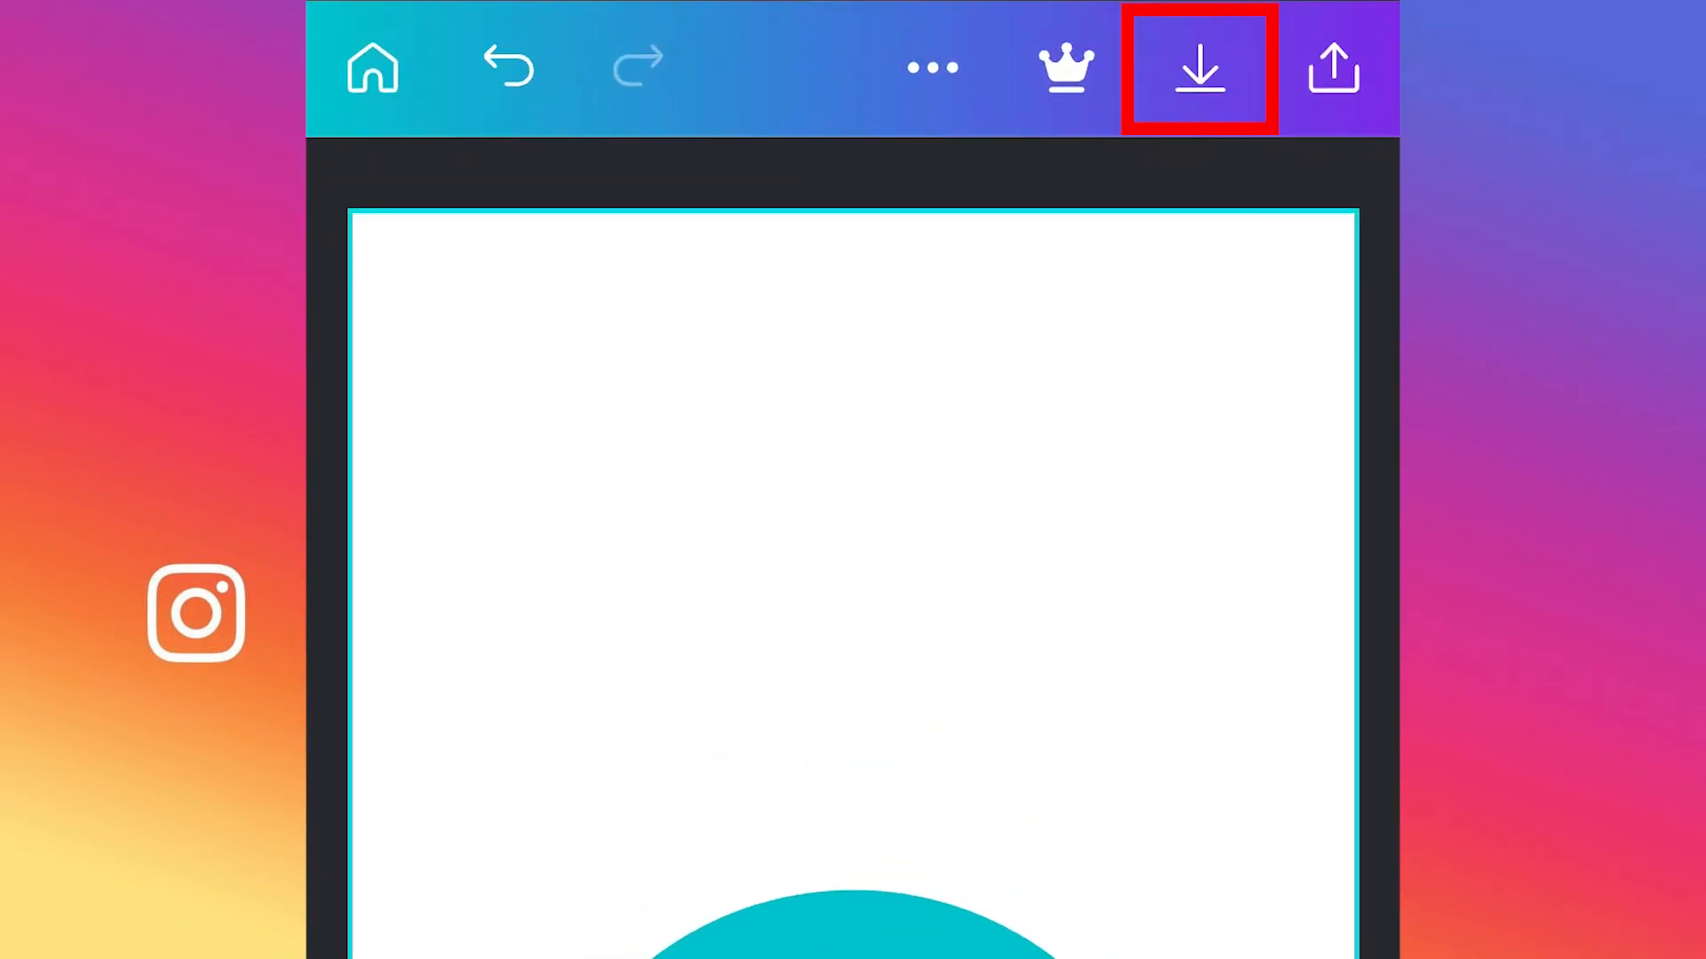
Step: Download the finished story design to the phone and return to Instagram
{"action": "left_click", "coordinate": [1195, 70]}
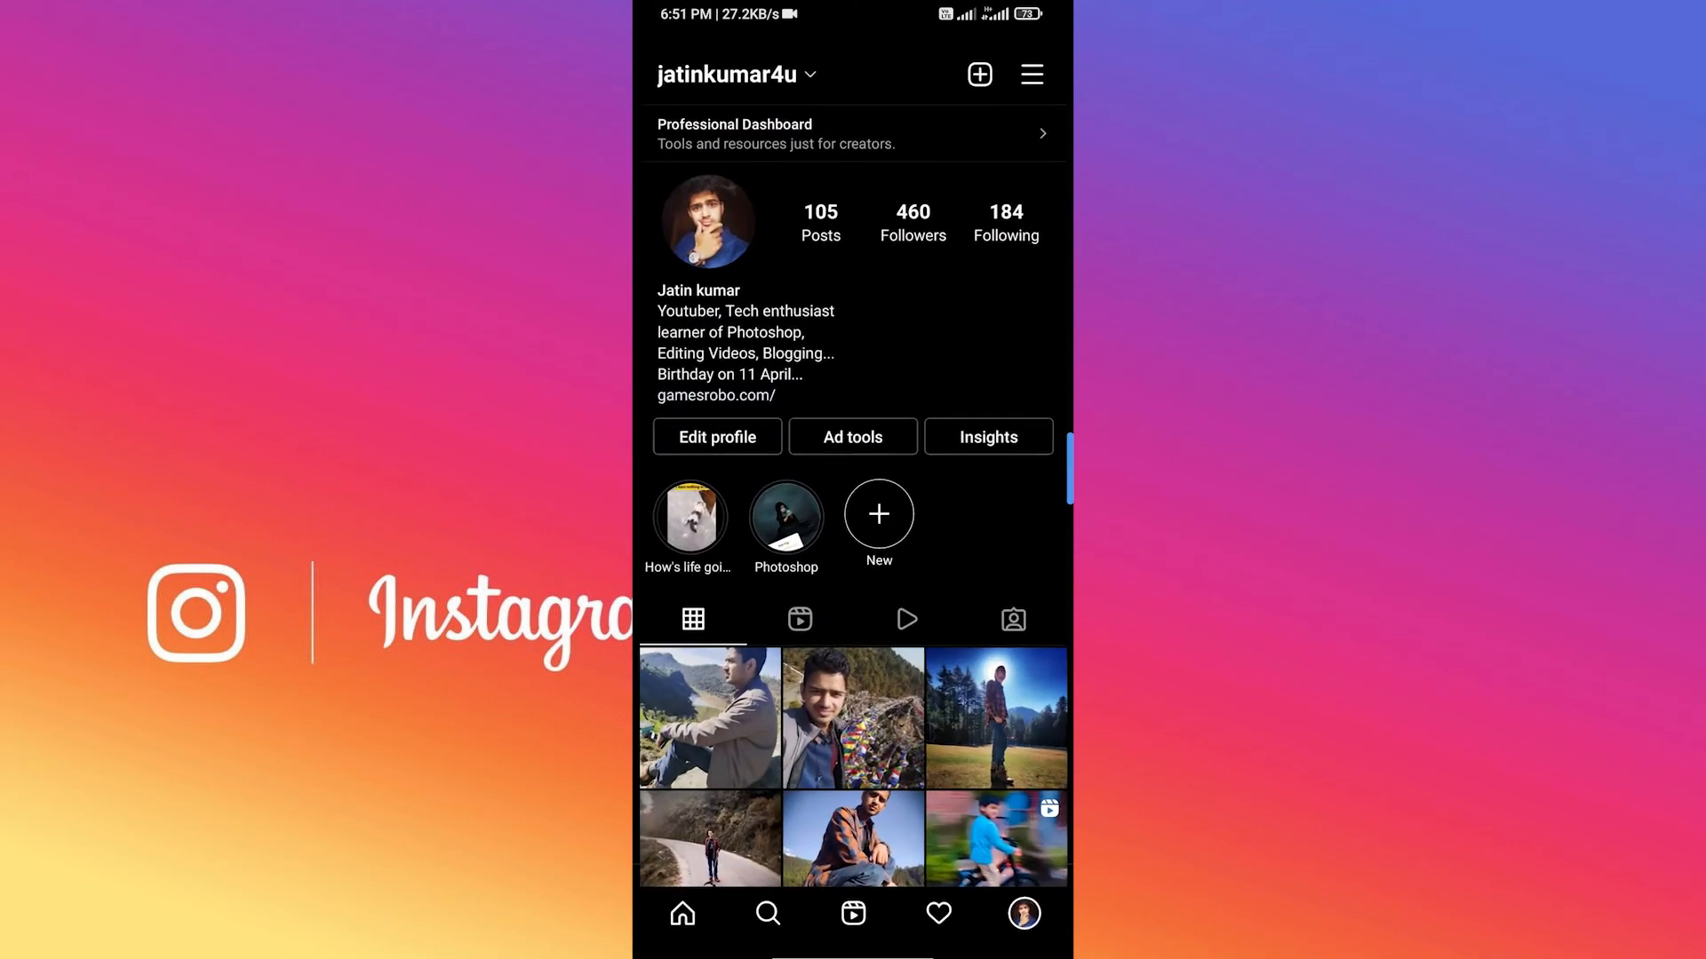
Step: Edit the Photoshop highlight's cover to the downloaded teal-circle icon and save it
{"action": "left_click", "coordinate": [786, 515]}
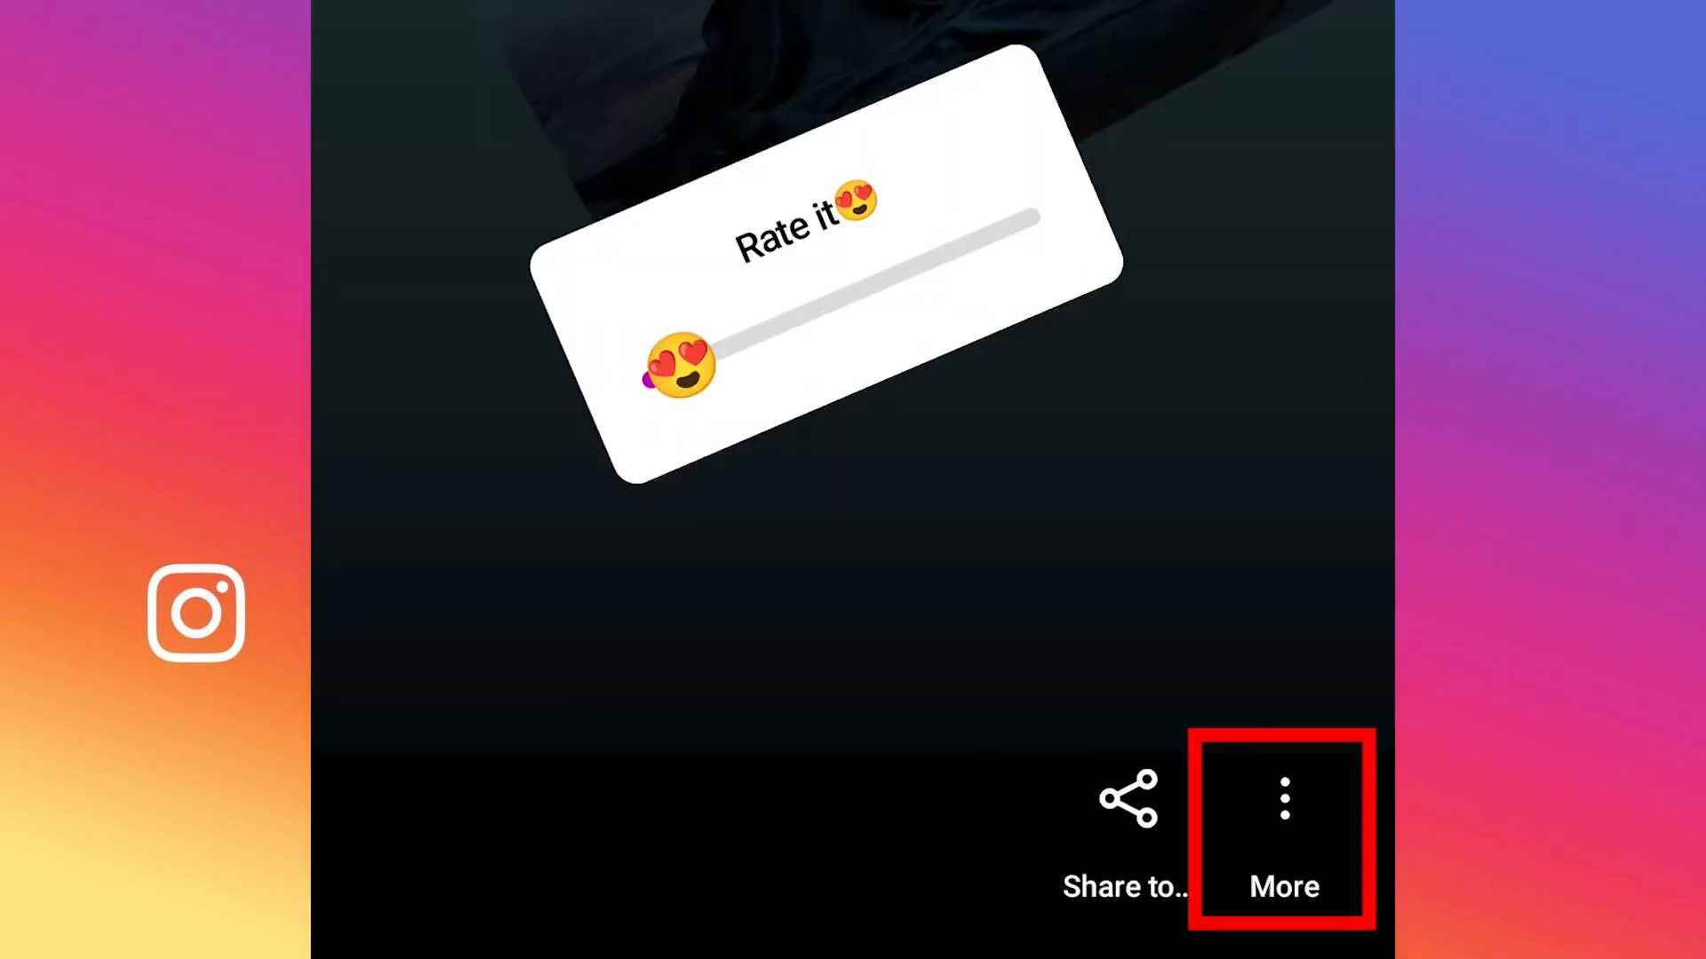
{"action": "left_click", "coordinate": [1283, 818]}
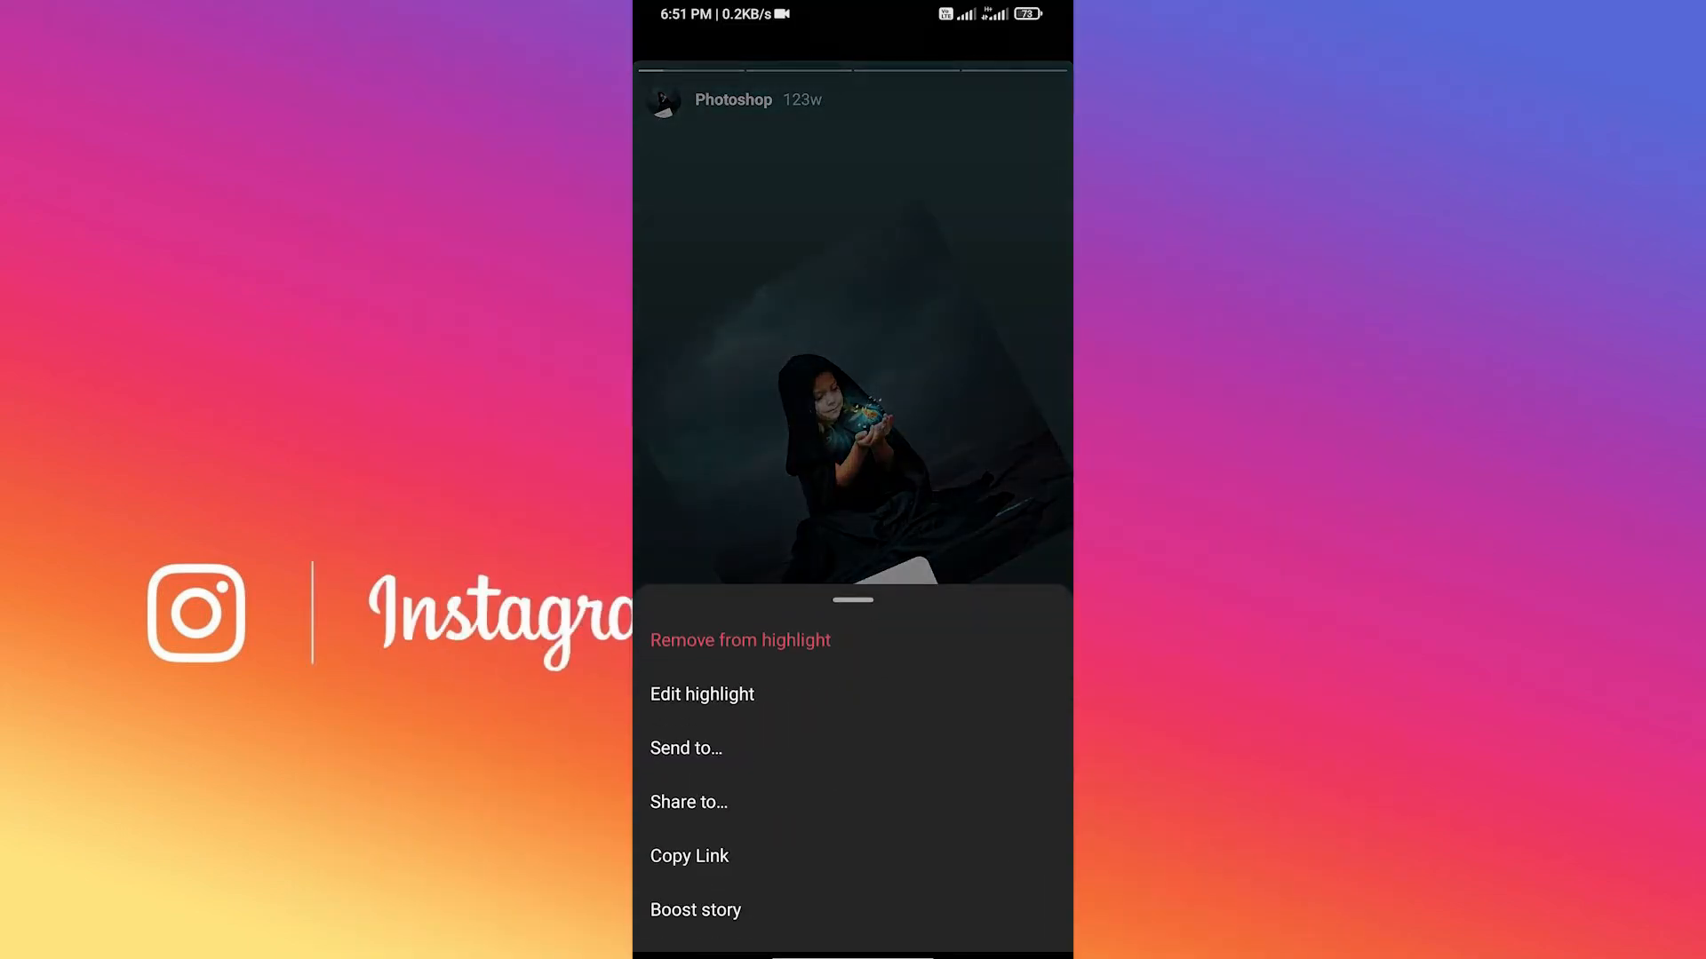
{"action": "left_click", "coordinate": [701, 695]}
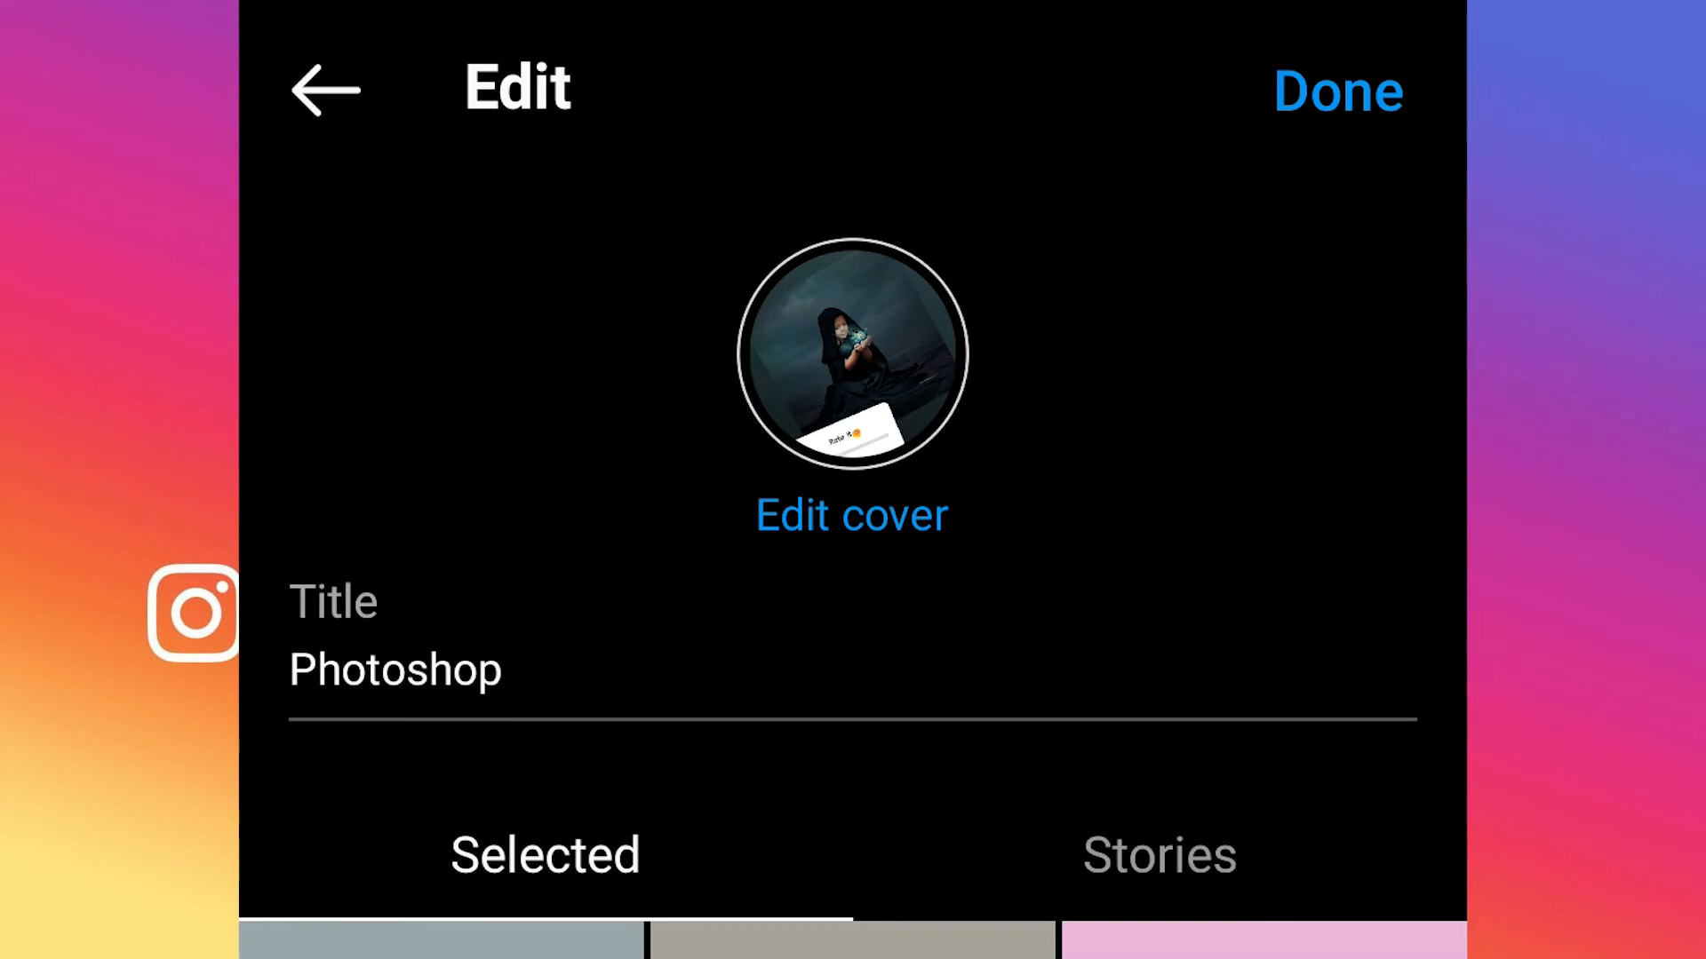
{"action": "left_click", "coordinate": [852, 516]}
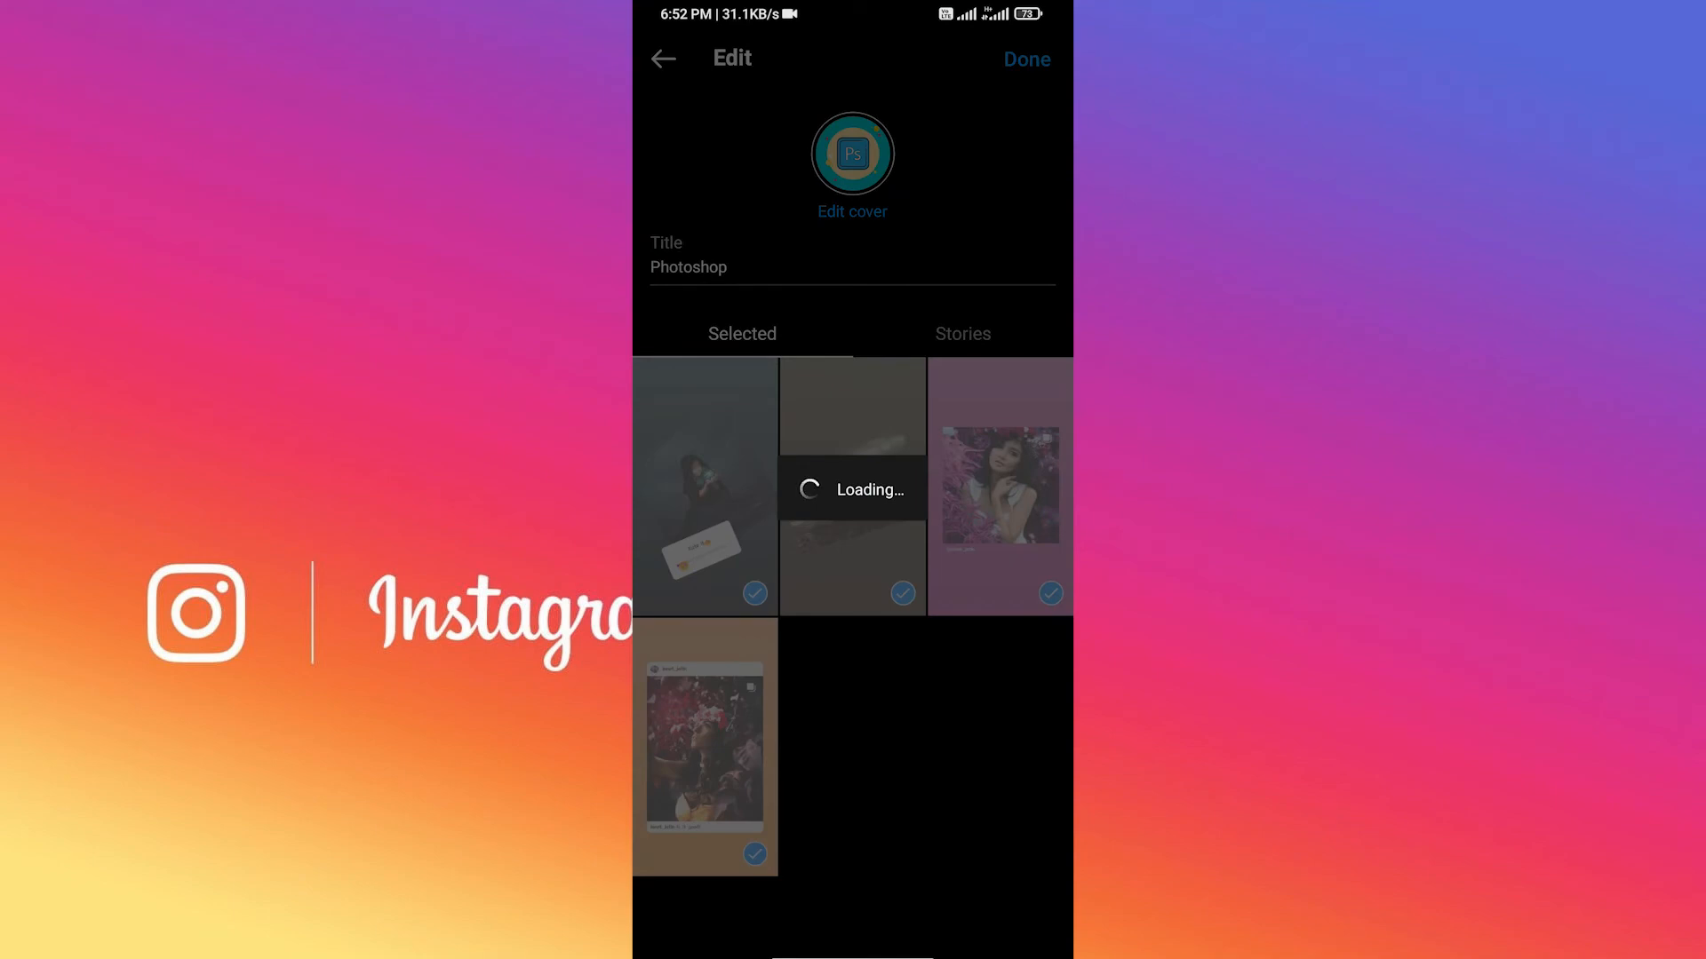
{"action": "left_click", "coordinate": [1026, 60]}
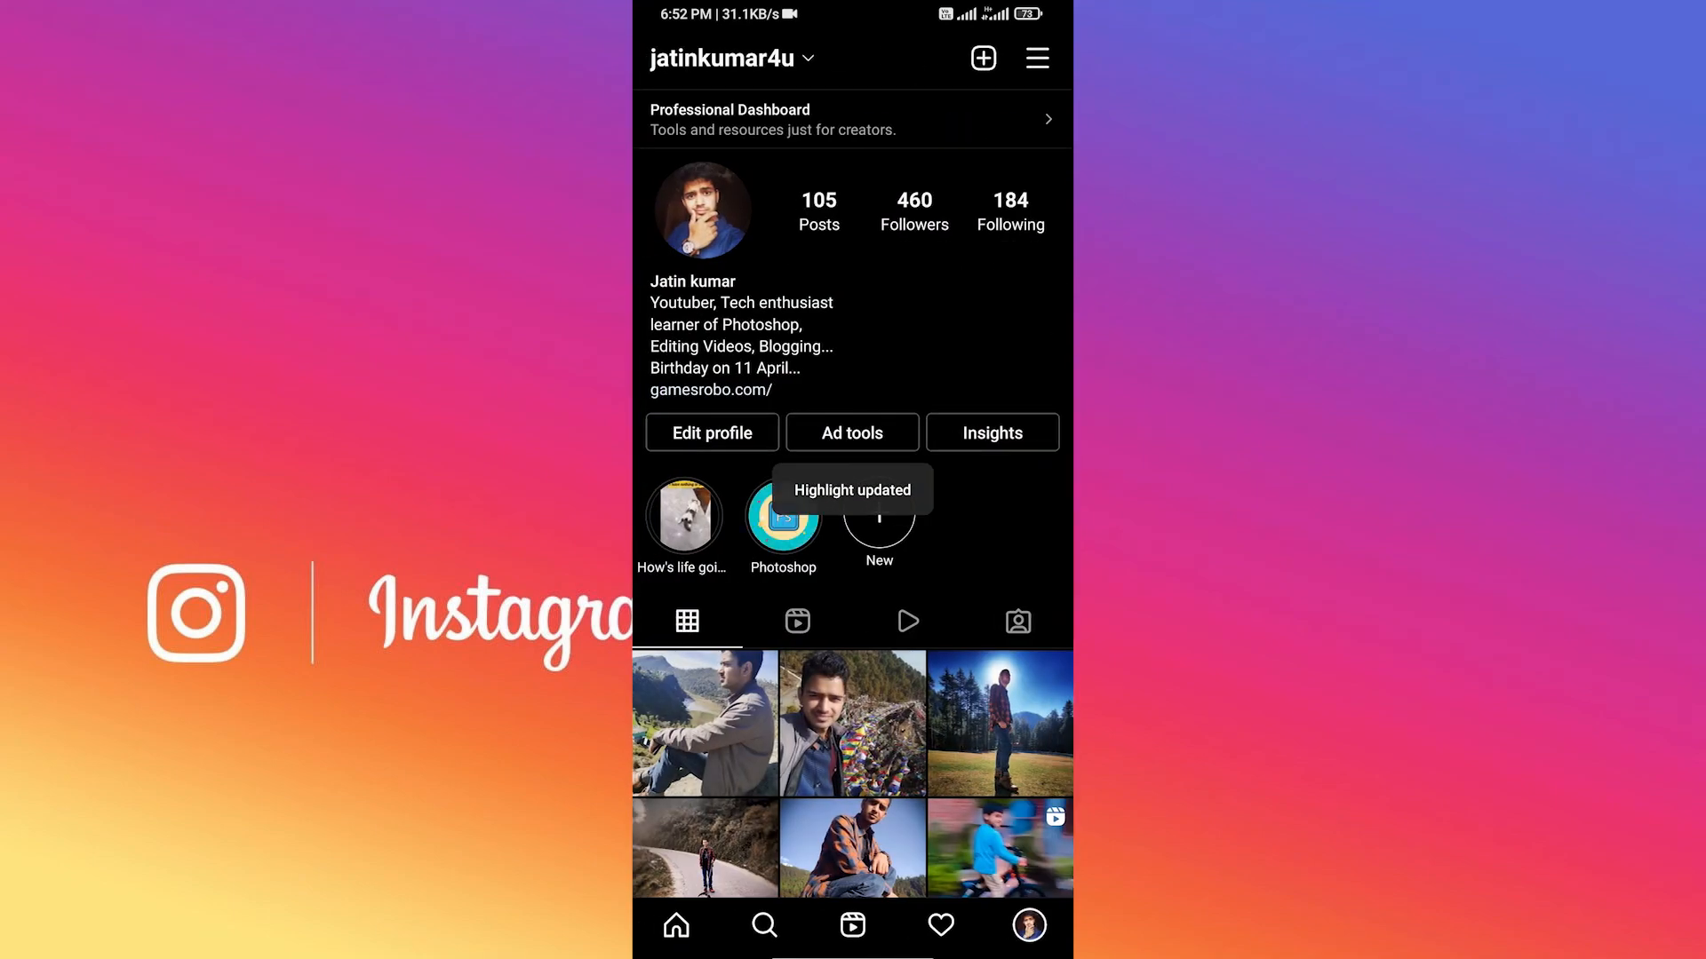